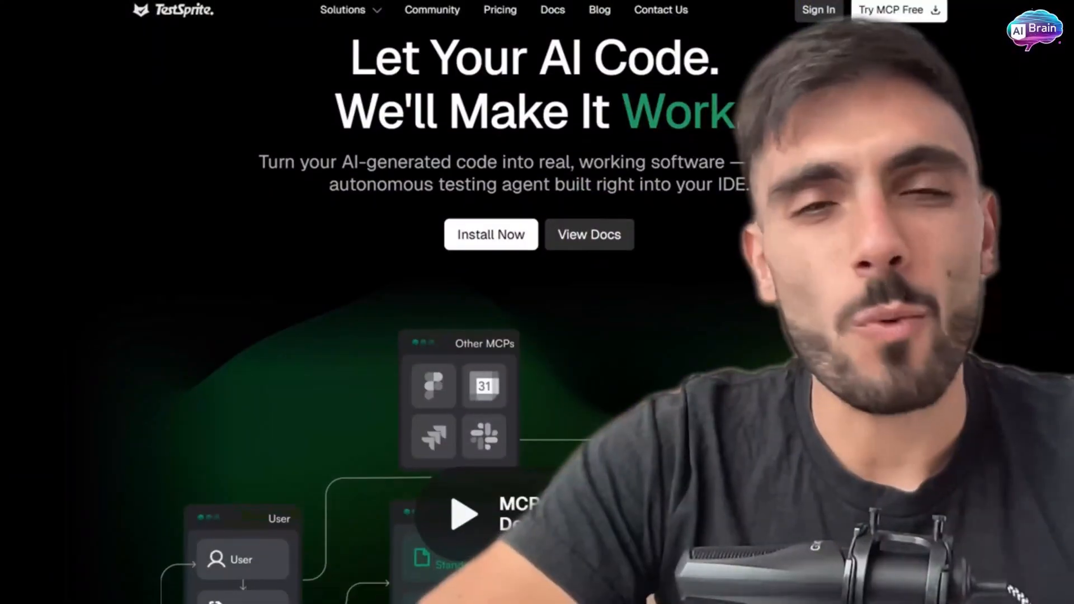
Step: Create an API key named 'Test API', then go back to the dashboard home
{"action": "scroll", "scroll_direction": "down", "scroll_amount": 3}
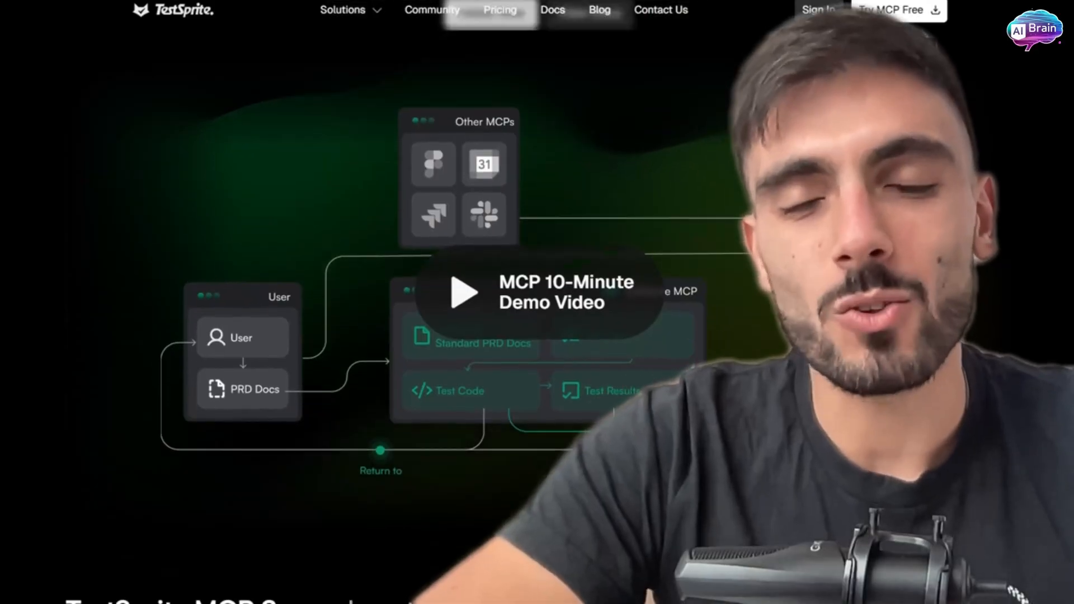
{"action": "scroll", "scroll_direction": "down", "scroll_amount": 3}
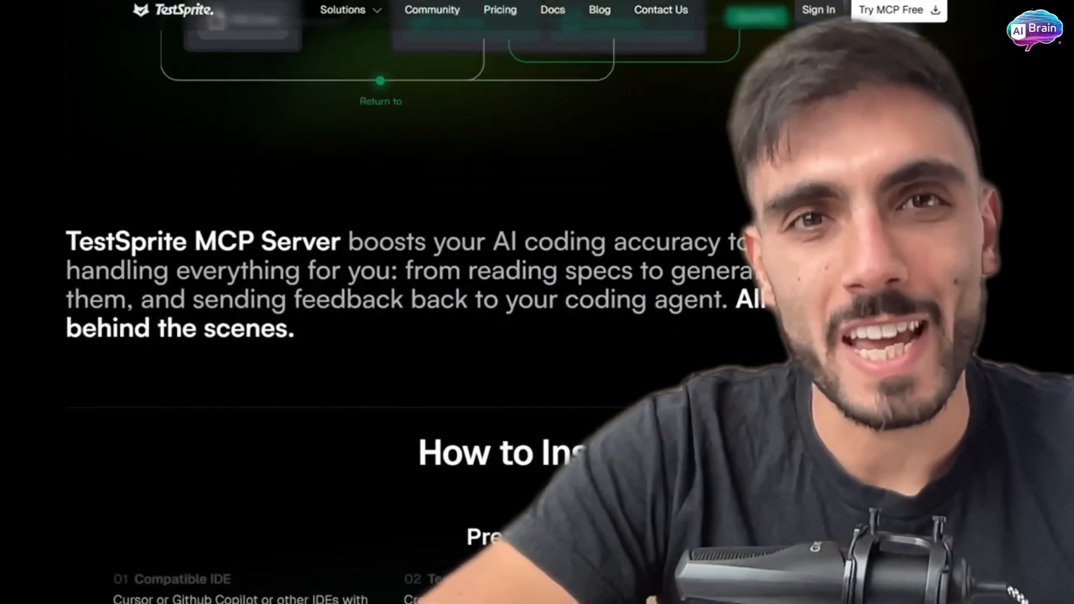
{"action": "scroll", "scroll_direction": "down", "scroll_amount": 3}
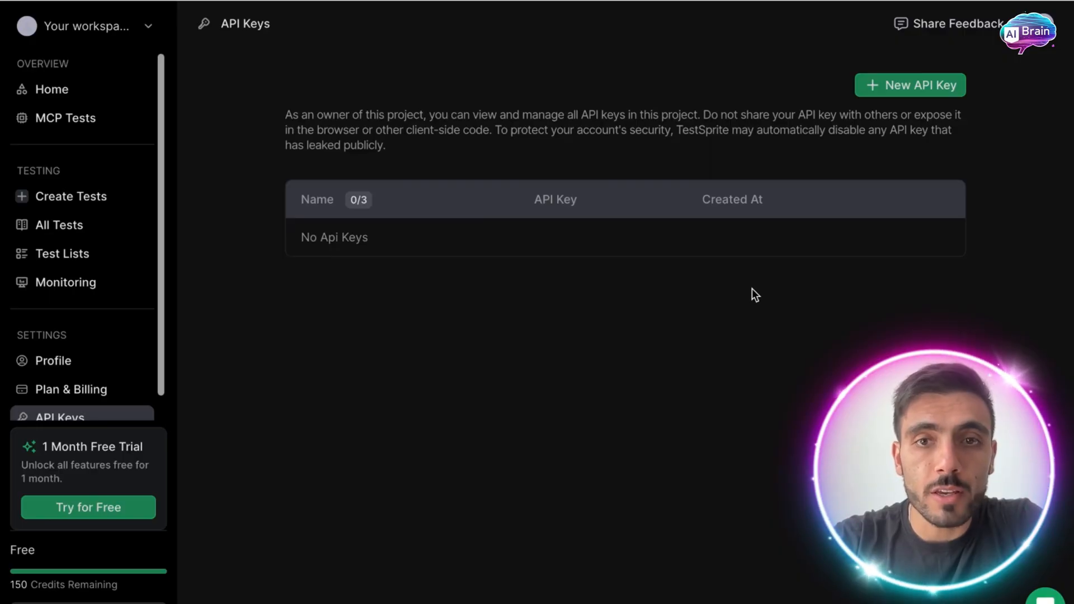
{"action": "mouse_move", "coordinate": [896, 149]}
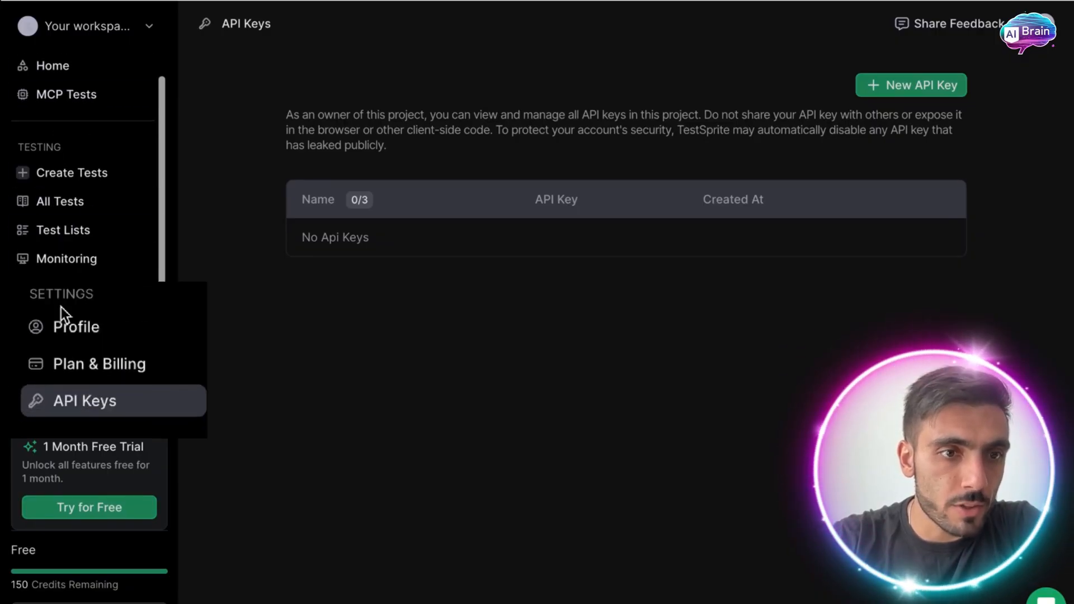
{"action": "mouse_move", "coordinate": [263, 362]}
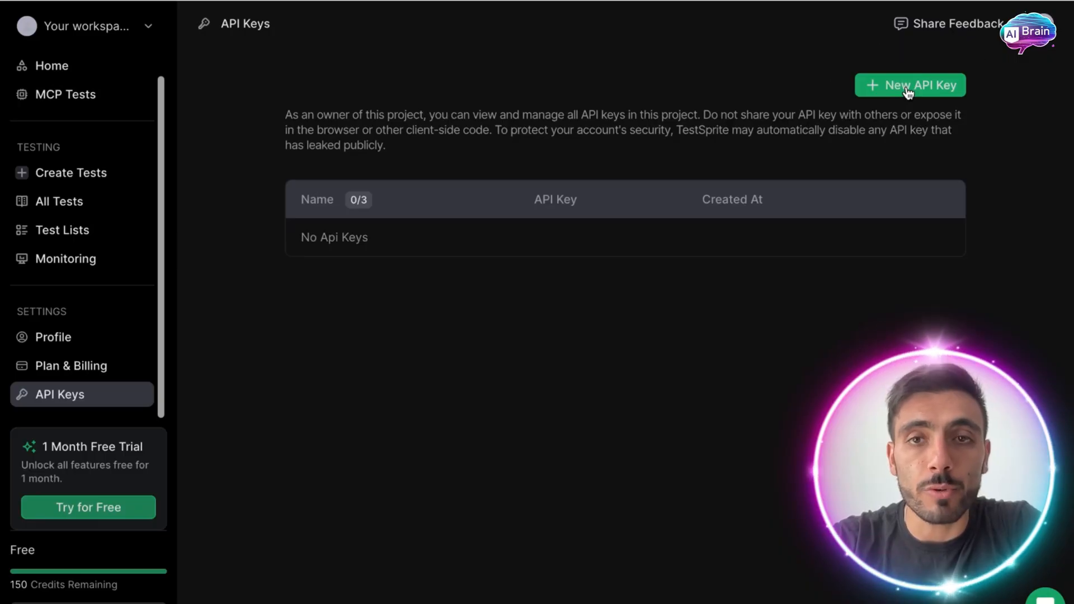
{"action": "left_click", "coordinate": [910, 85]}
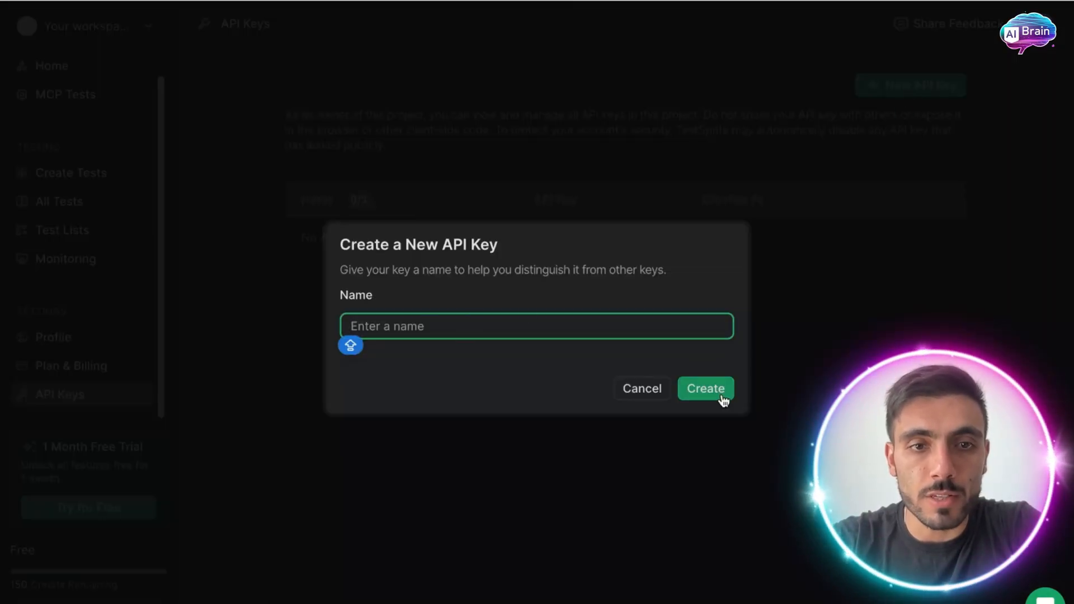
{"action": "left_click", "coordinate": [705, 388]}
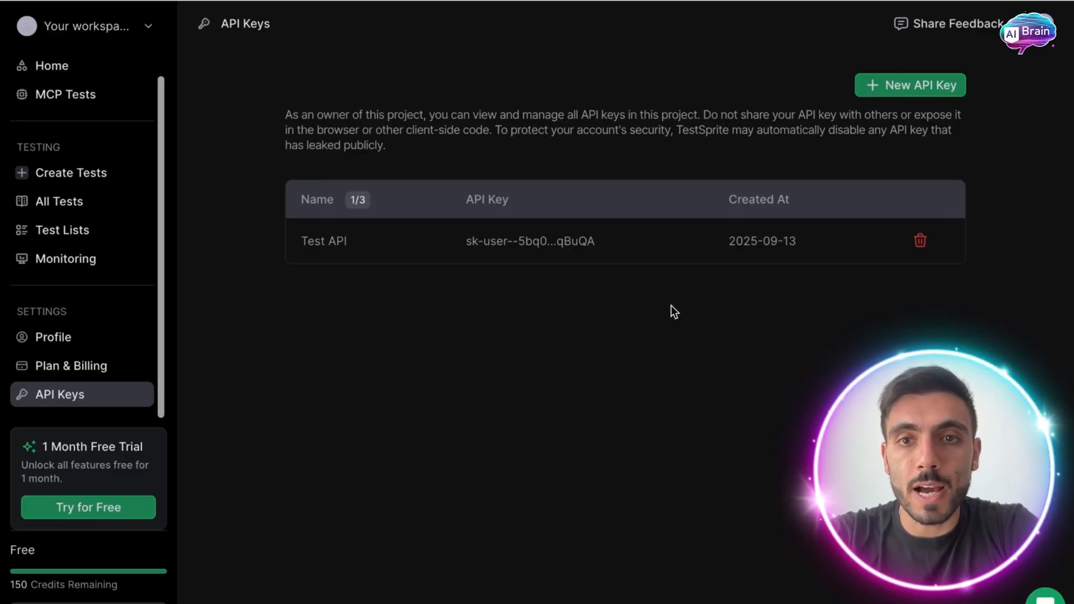
{"action": "double_click", "coordinate": [490, 242]}
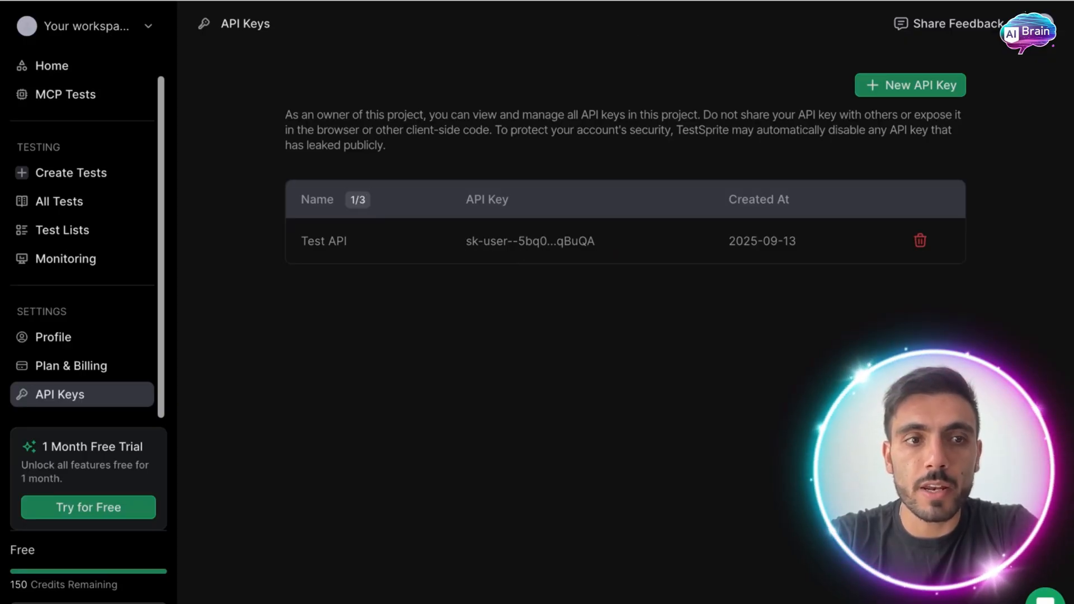
{"action": "left_click", "coordinate": [51, 65]}
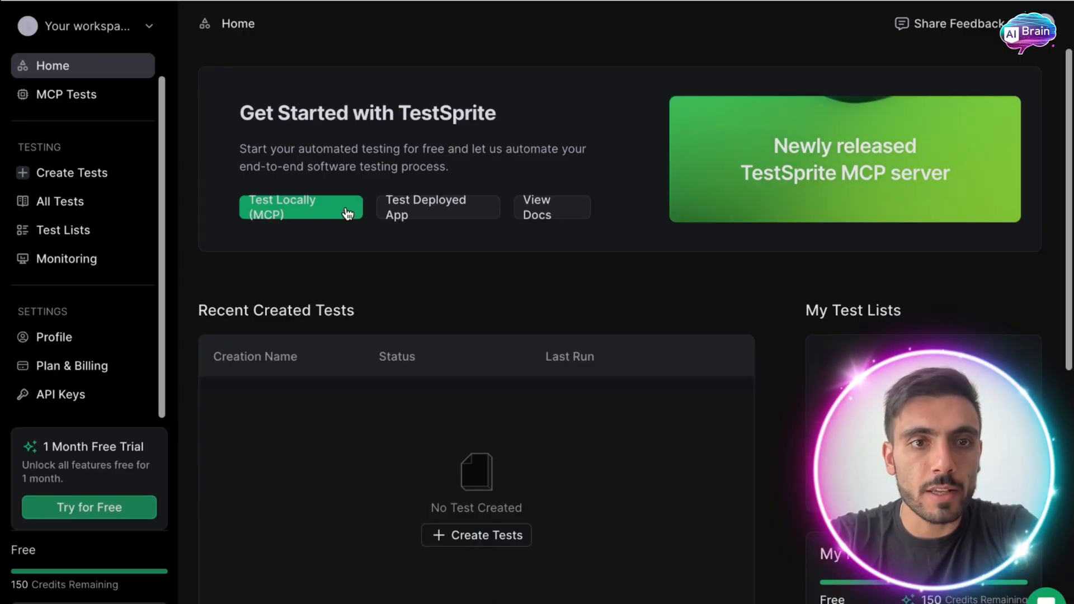
Step: From MCP Tests, start a new test and continue past naming to Backend Testing
{"action": "left_click", "coordinate": [67, 94]}
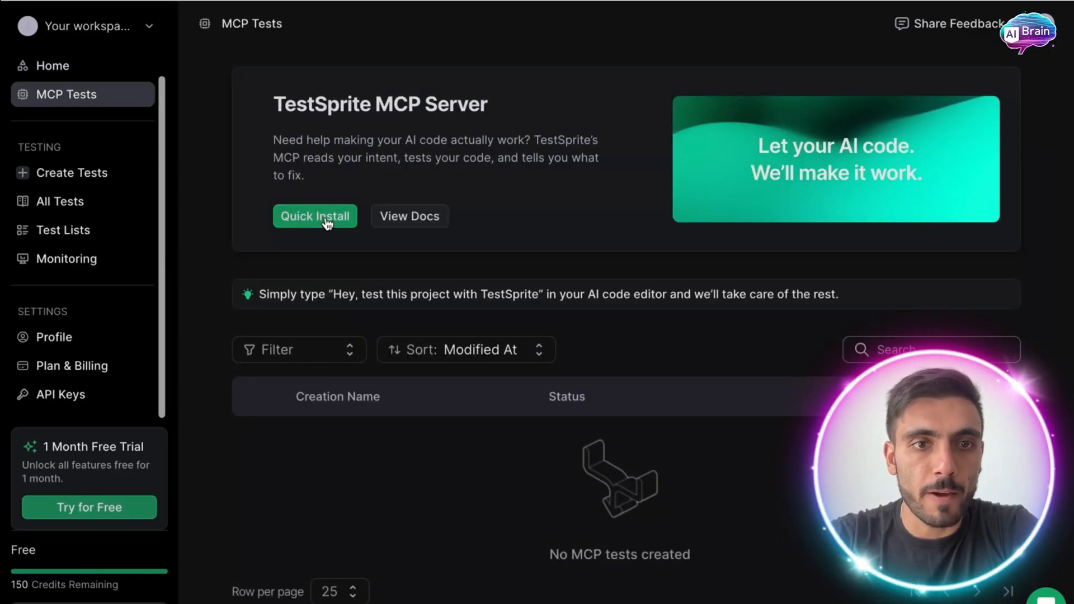
{"action": "left_click", "coordinate": [315, 215]}
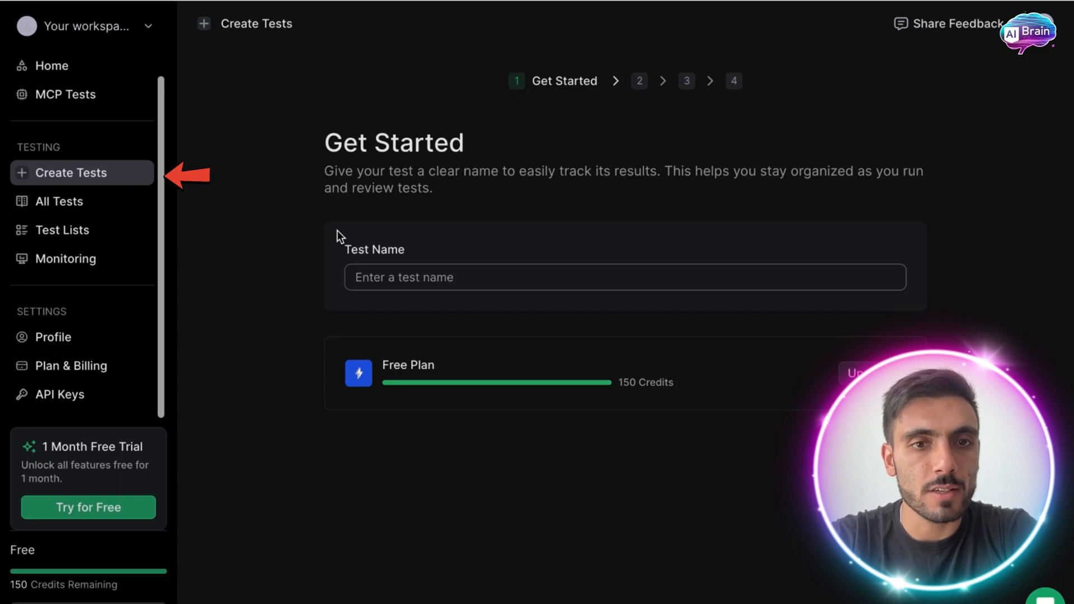
{"action": "left_click", "coordinate": [623, 278]}
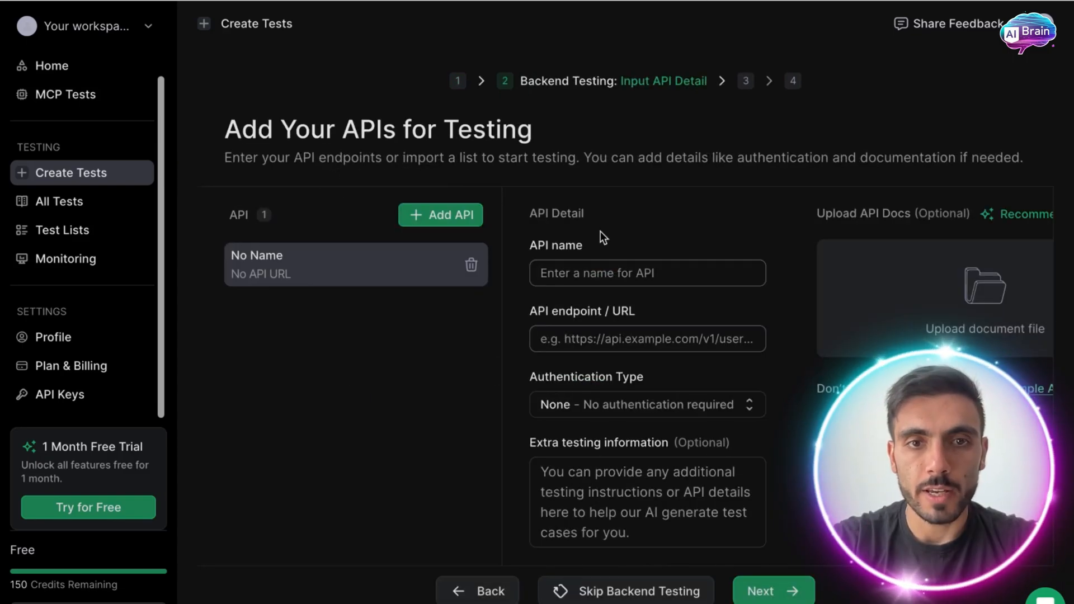
Step: Describe API 'Test API' with endpoint and extra info, producing a 15-case test plan
{"action": "left_click", "coordinate": [647, 272]}
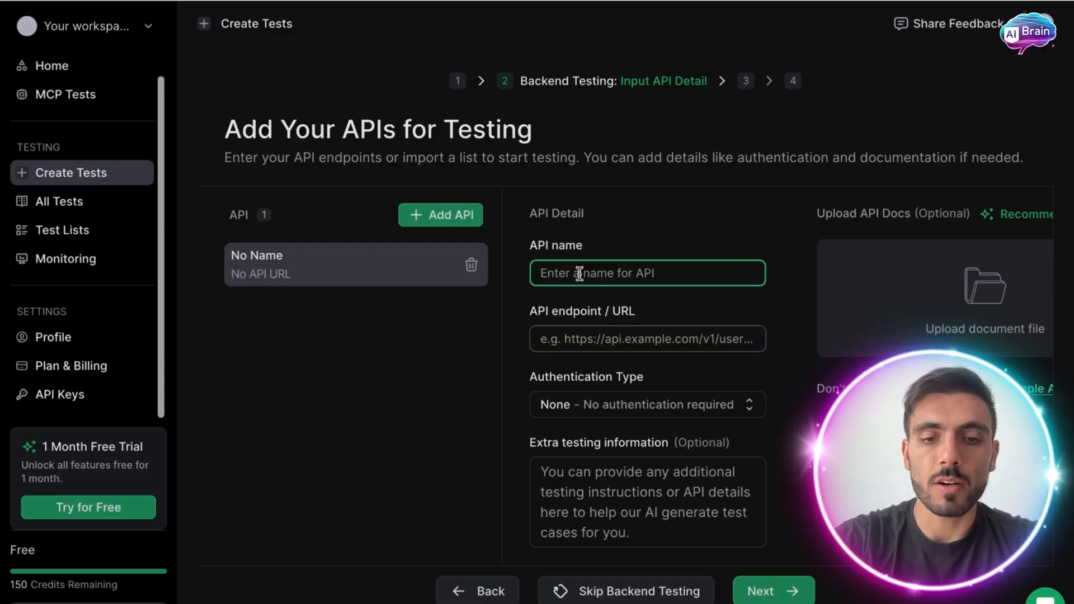
{"action": "type", "text": "Test API"}
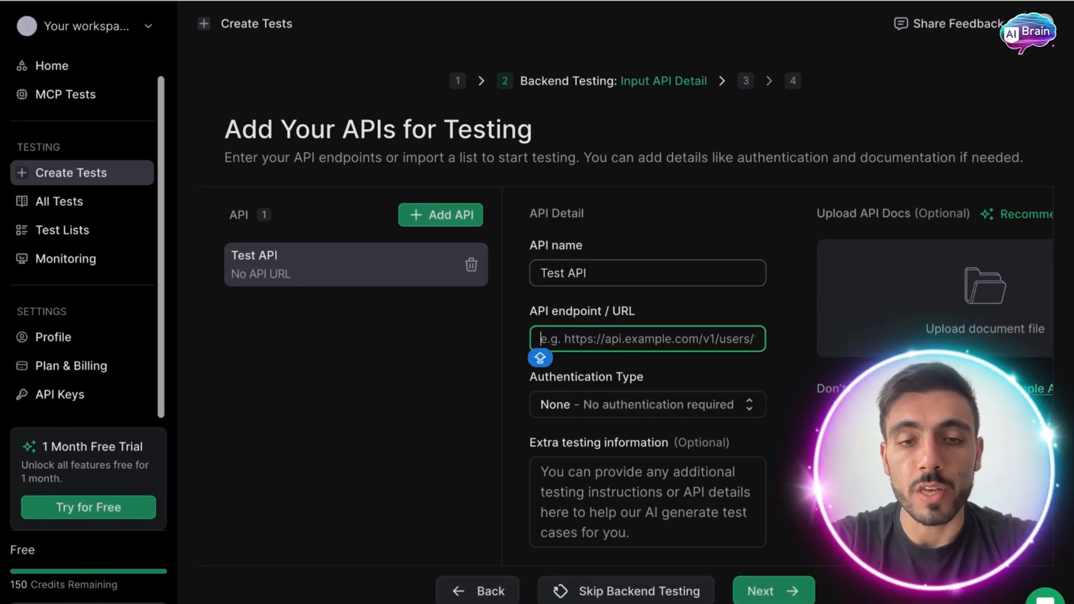
{"action": "left_click", "coordinate": [646, 404]}
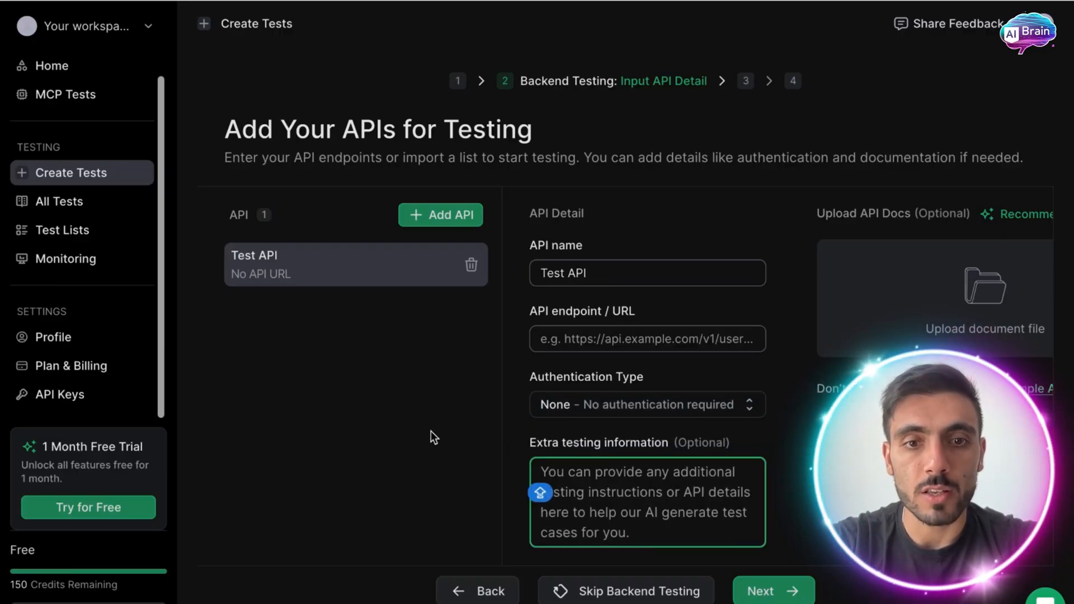
{"action": "left_click", "coordinate": [773, 591]}
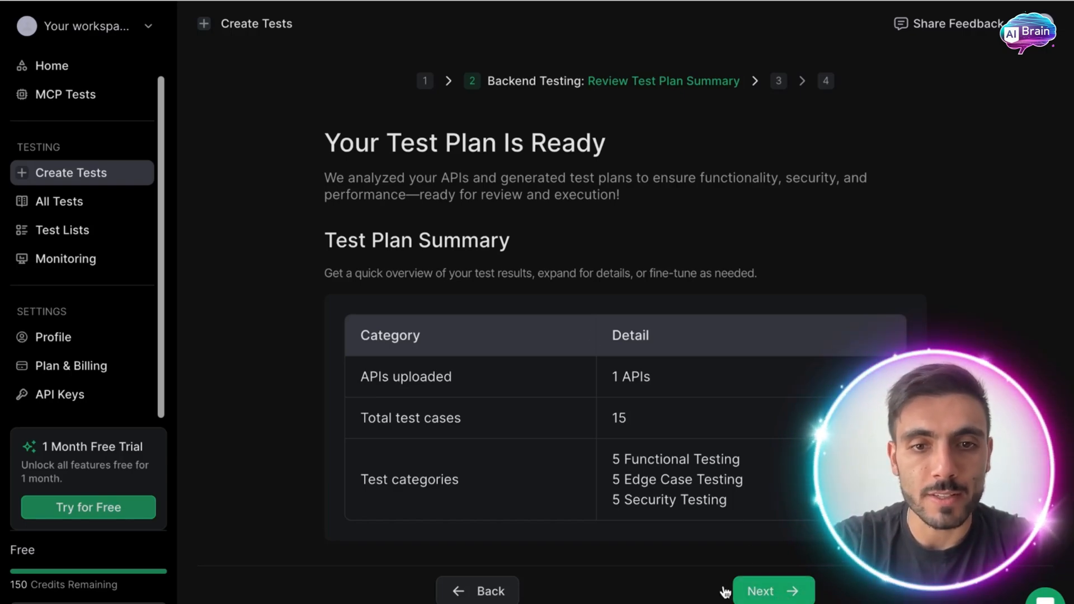
Step: Keep all 15 backend test cases checked and start executing them
{"action": "left_click", "coordinate": [761, 591]}
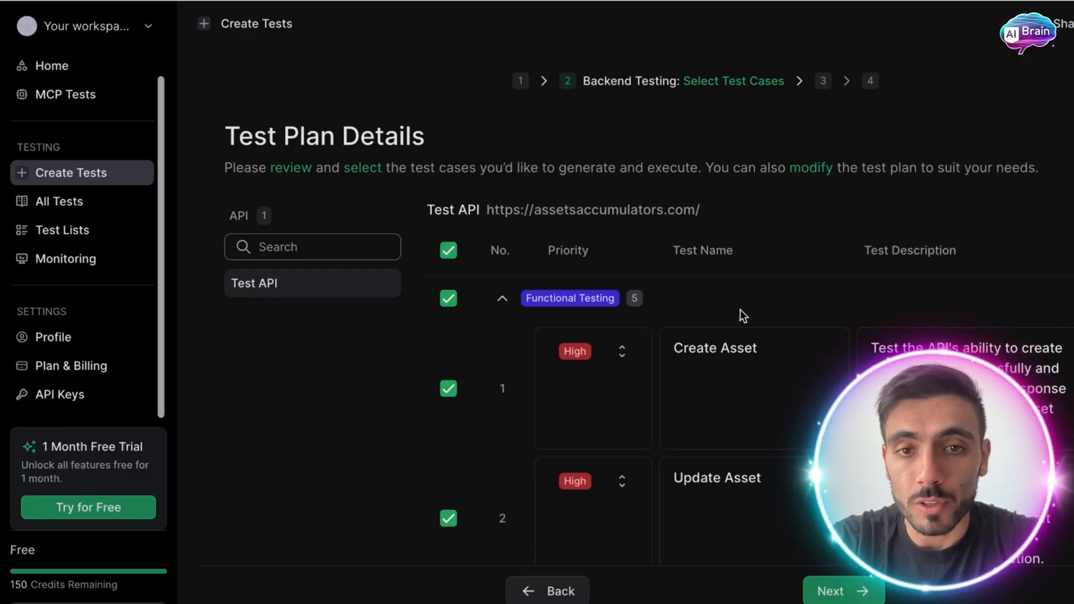
{"action": "mouse_move", "coordinate": [594, 453]}
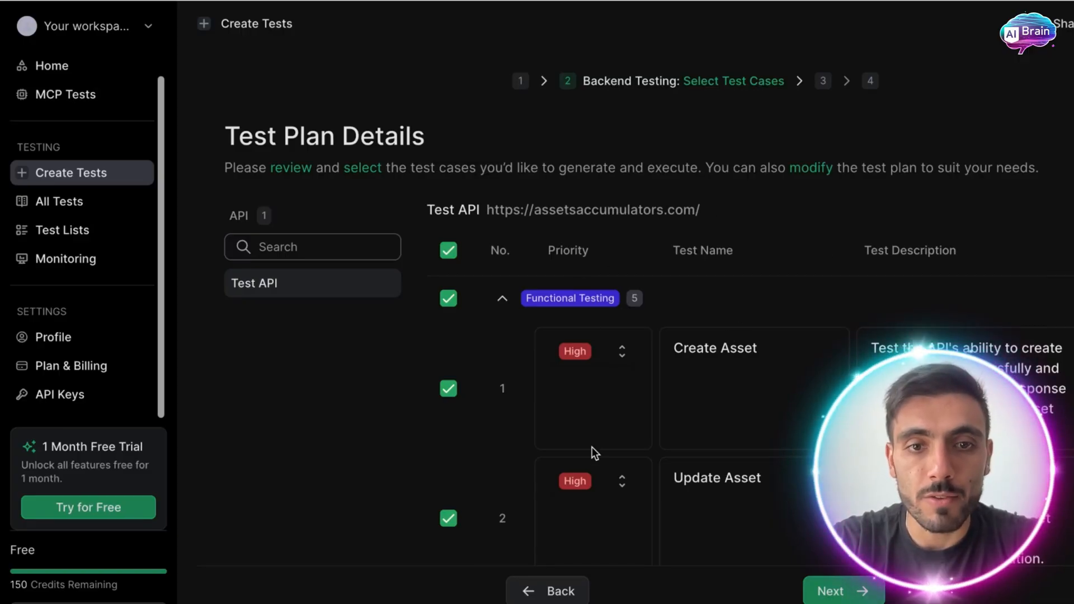
{"action": "scroll", "scroll_direction": "down", "scroll_amount": 3}
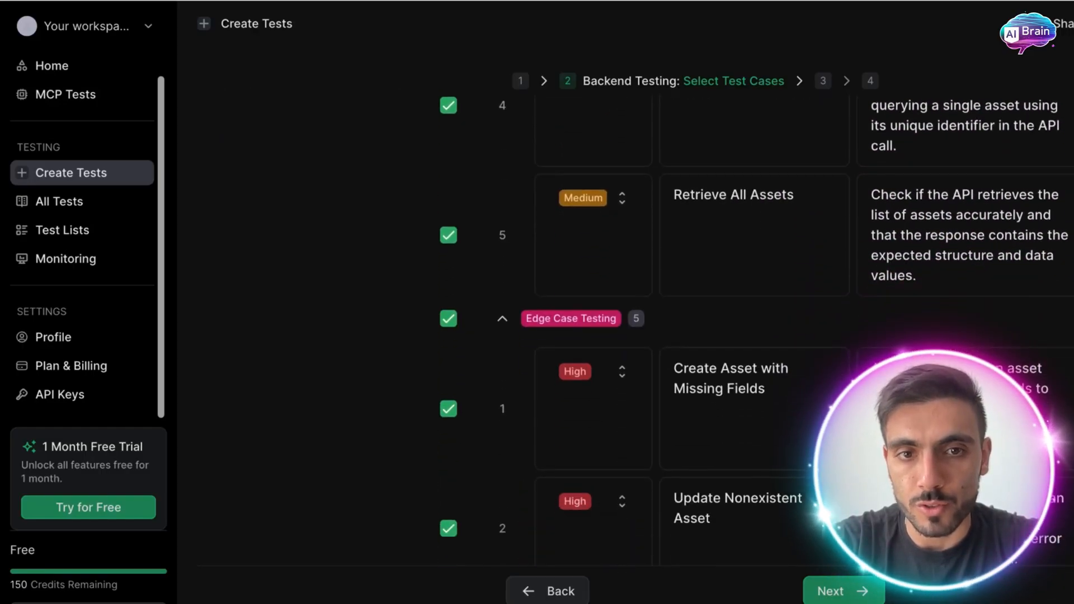
{"action": "left_click", "coordinate": [844, 590]}
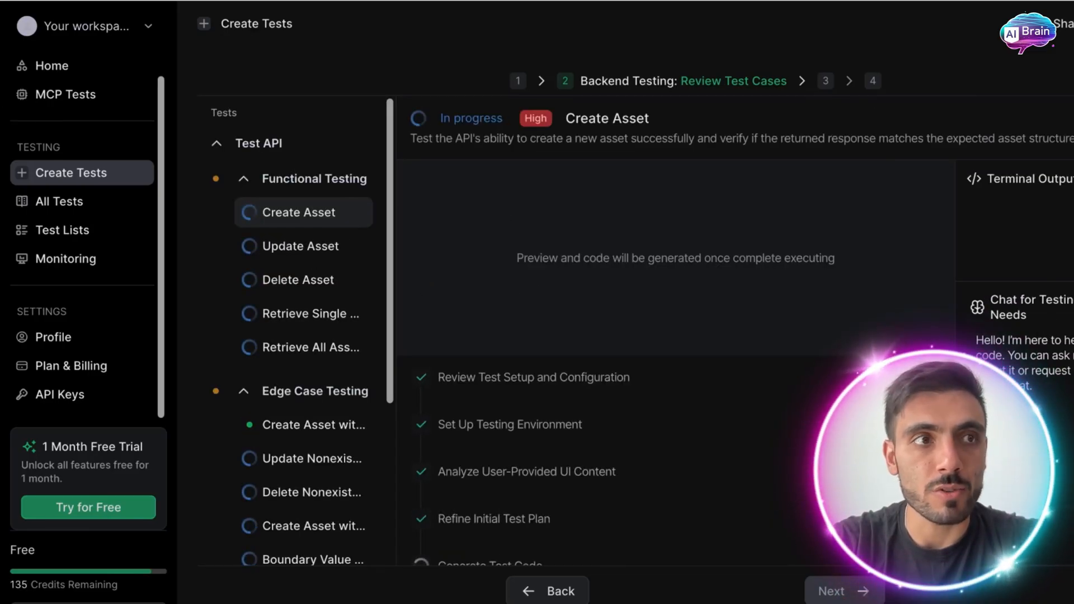
{"action": "left_click", "coordinate": [831, 591]}
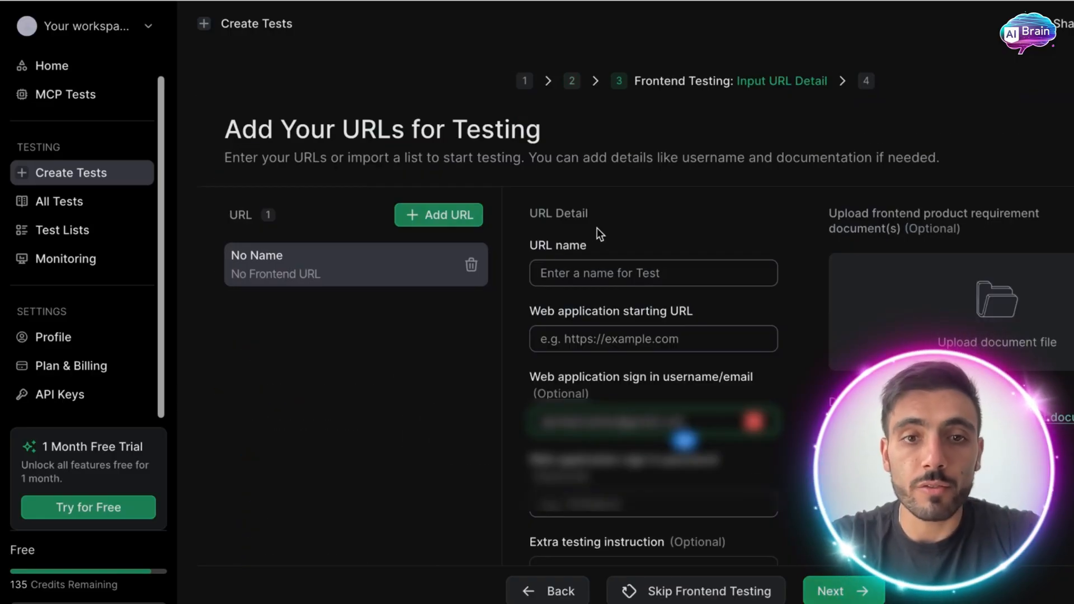
{"action": "left_click", "coordinate": [652, 272]}
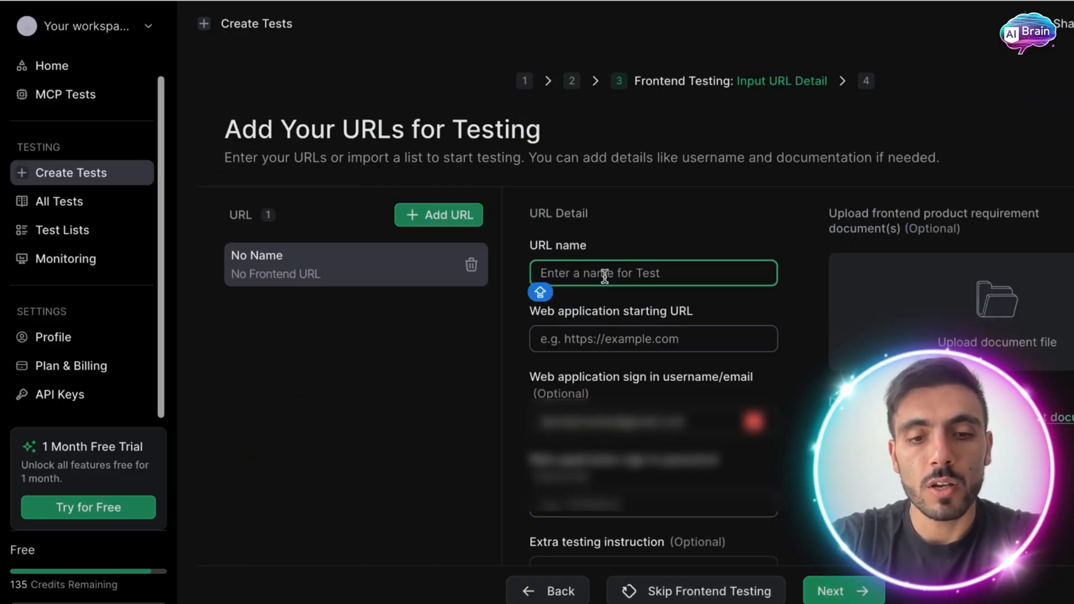
{"action": "type", "text": "TEST"}
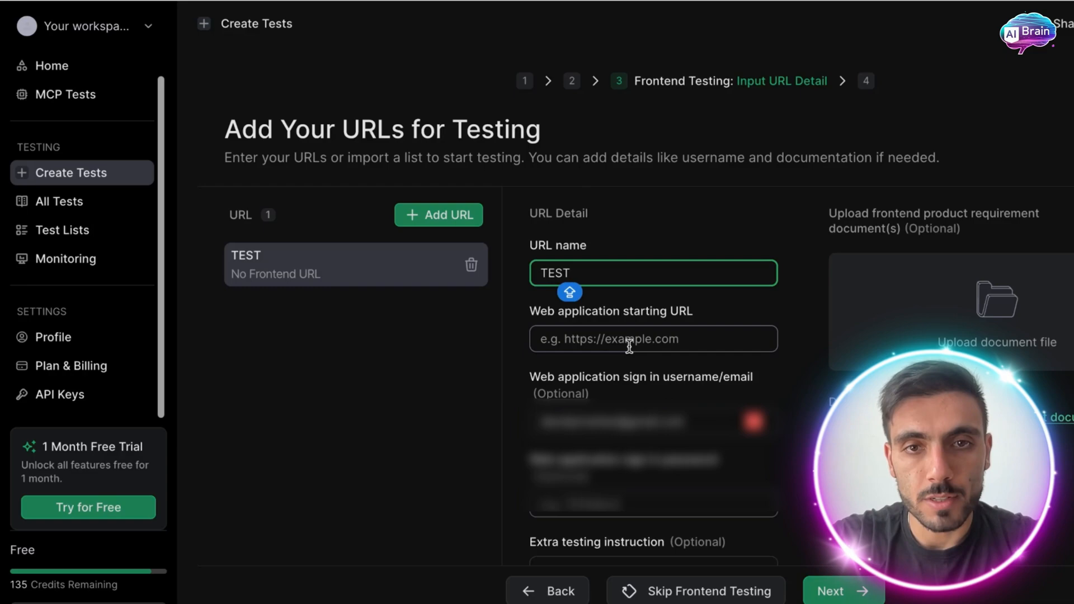
{"action": "type", "text": "https://assetsaccumulators.com/"}
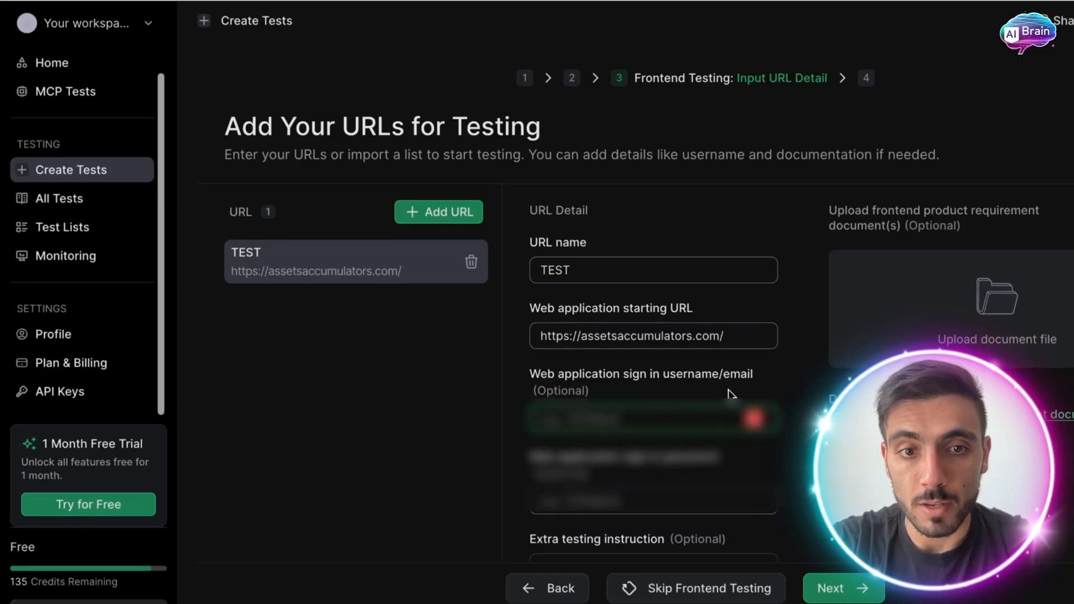
{"action": "left_click", "coordinate": [842, 588]}
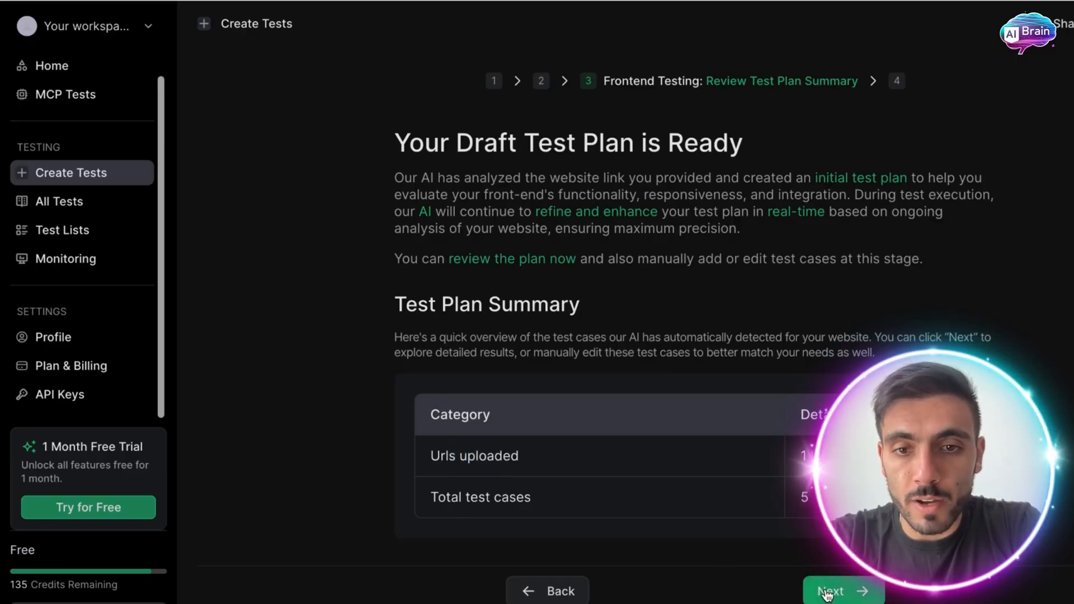
Step: Run the frontend test cases and inspect errors of failed tests like Verify User Testimonials
{"action": "left_click", "coordinate": [843, 591]}
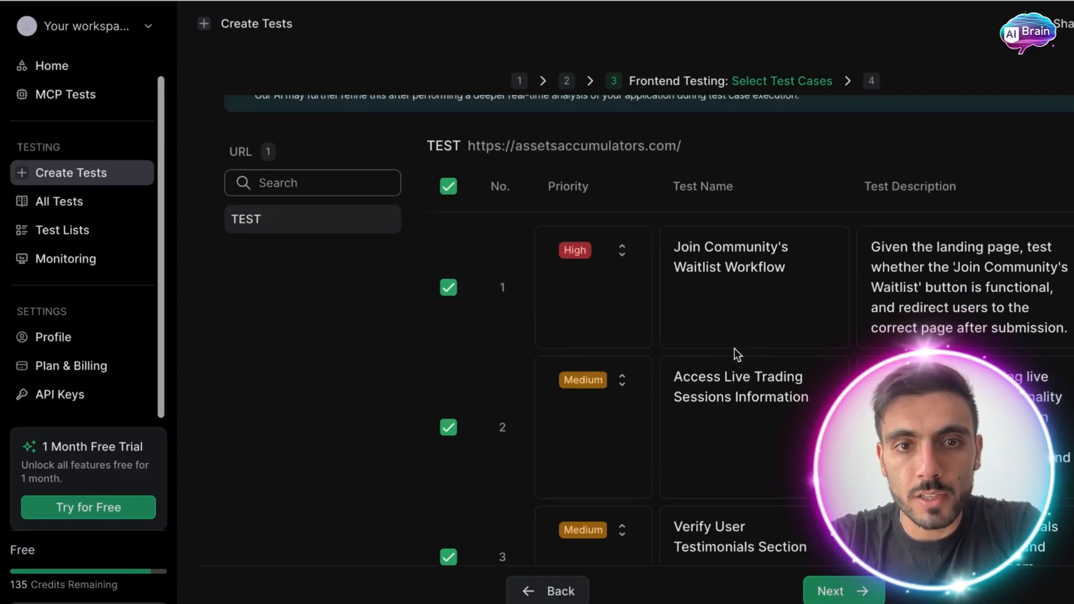
{"action": "scroll", "scroll_direction": "down", "scroll_amount": 3}
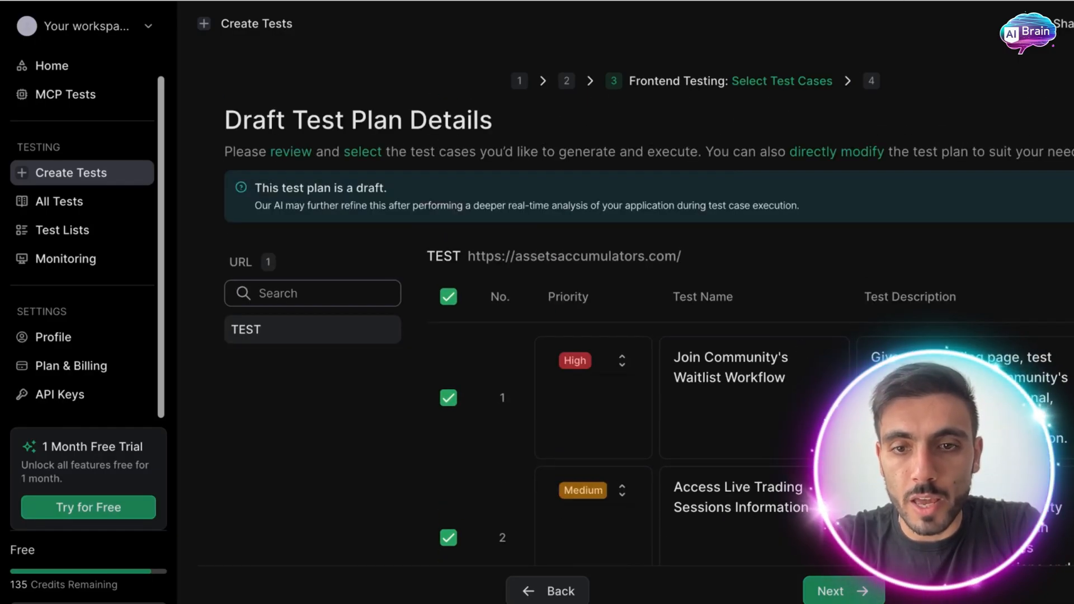
{"action": "left_click", "coordinate": [829, 591]}
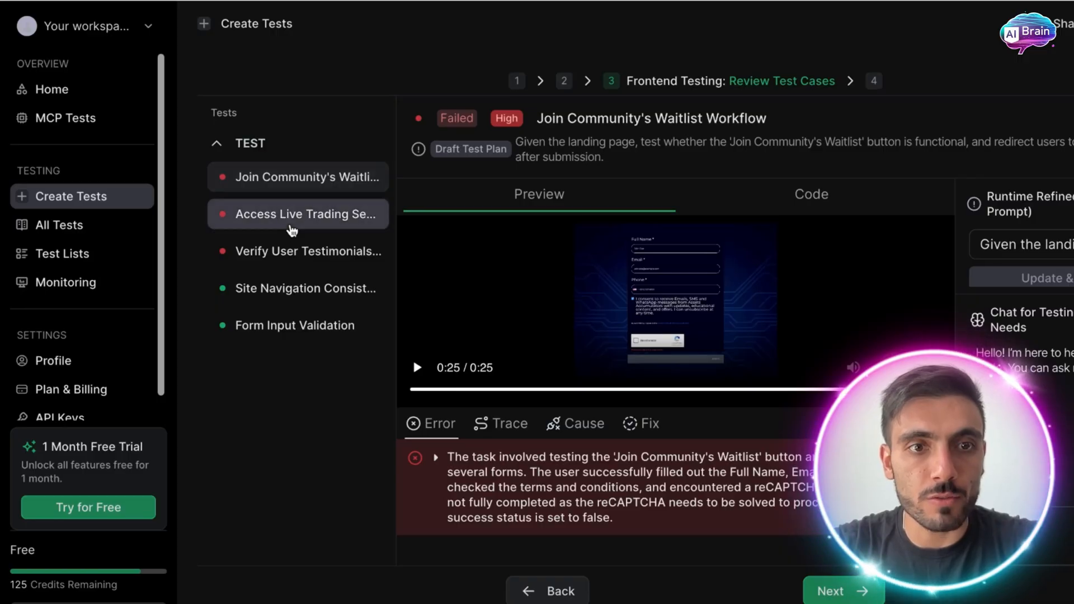
{"action": "left_click", "coordinate": [308, 251]}
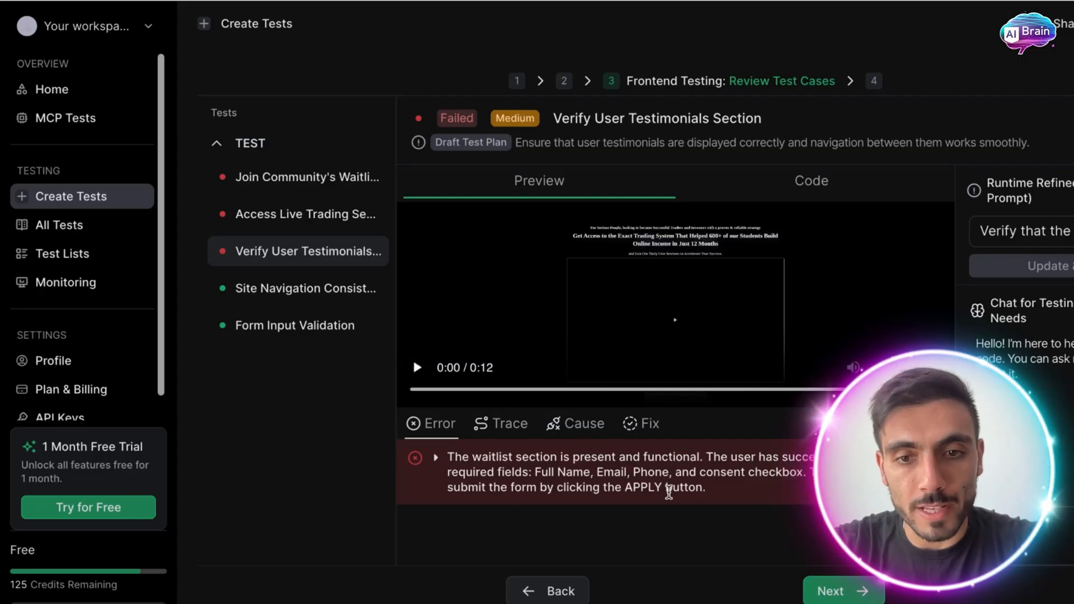
Step: Generate the 20-test-case results report and finish the test run
{"action": "left_click", "coordinate": [843, 591]}
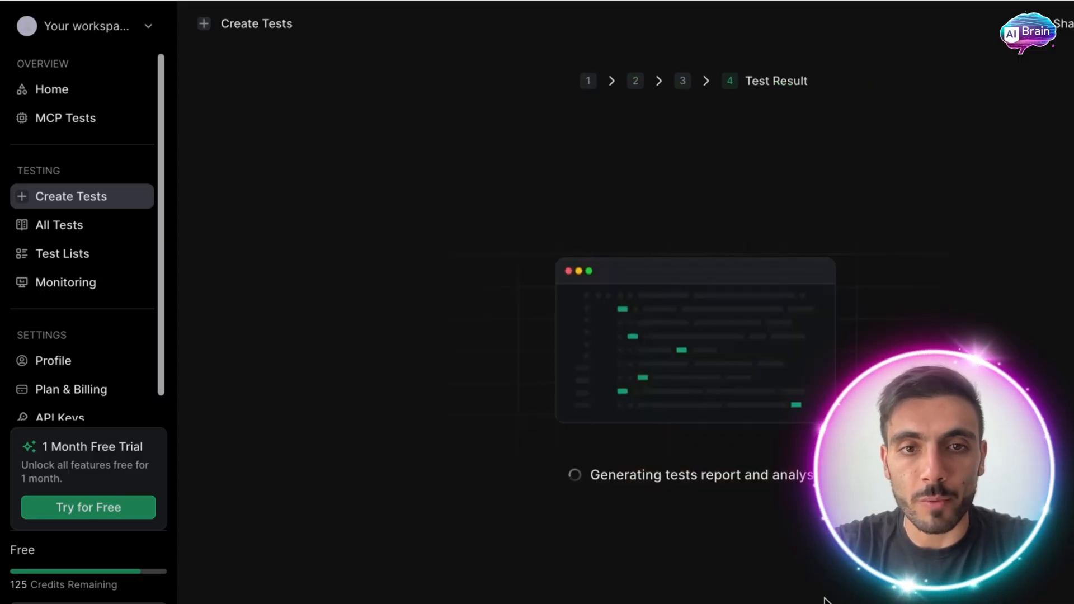
{"action": "mouse_move", "coordinate": [719, 517]}
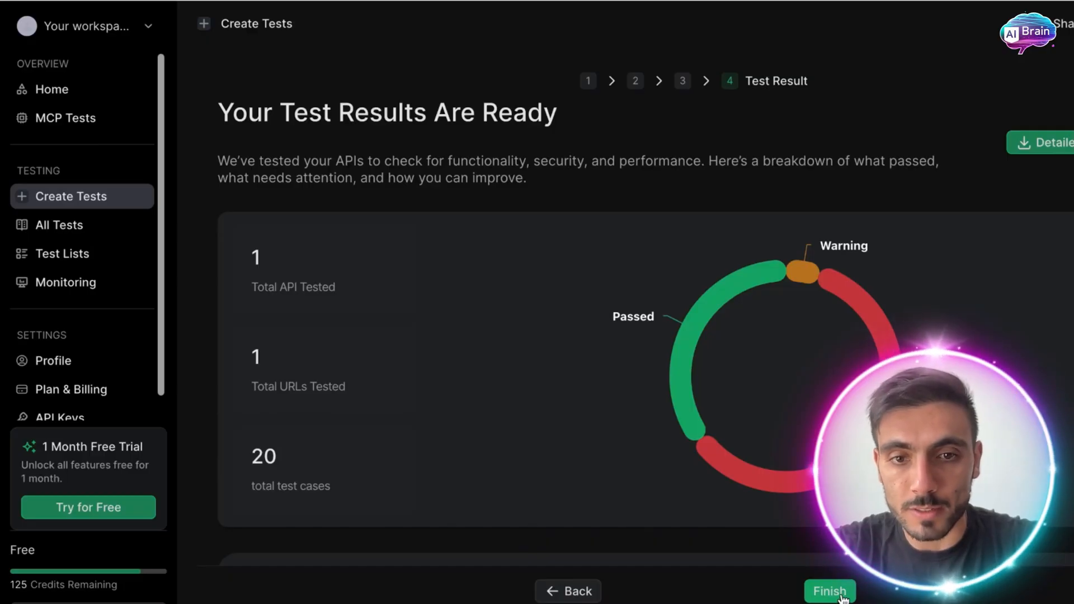
{"action": "left_click", "coordinate": [830, 591]}
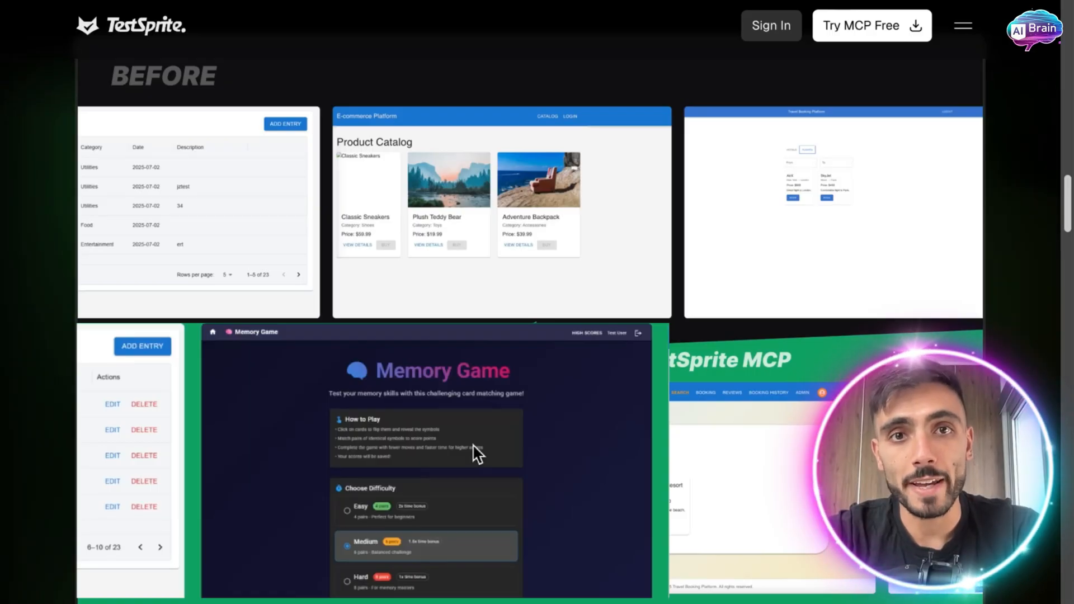
Step: Scroll the TestSprite homepage down to the Example Execution Result table
{"action": "scroll", "scroll_direction": "down", "scroll_amount": 3}
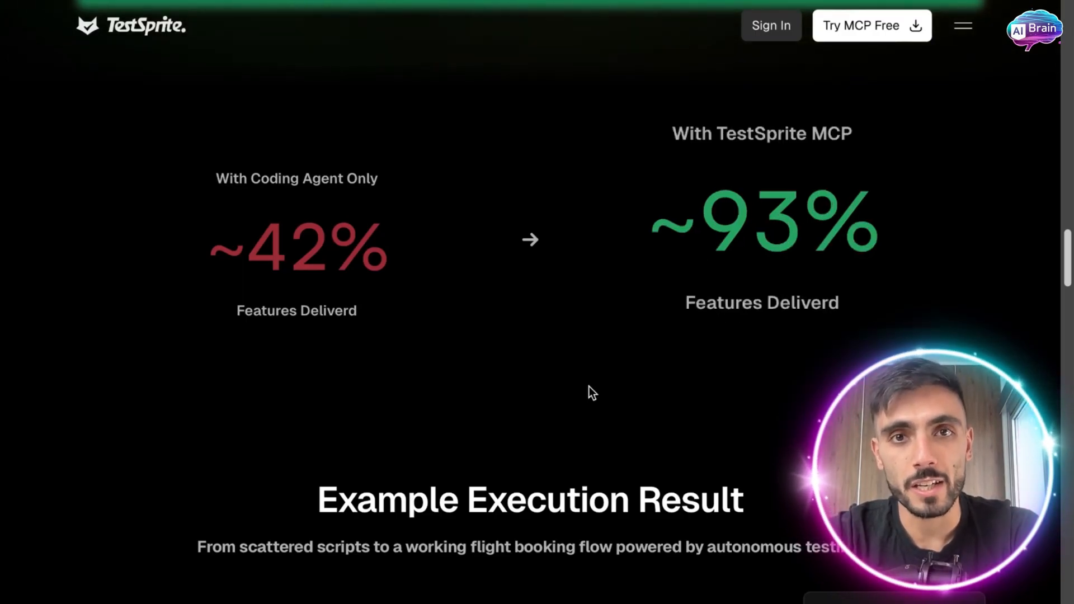
{"action": "scroll", "scroll_direction": "down", "scroll_amount": 3}
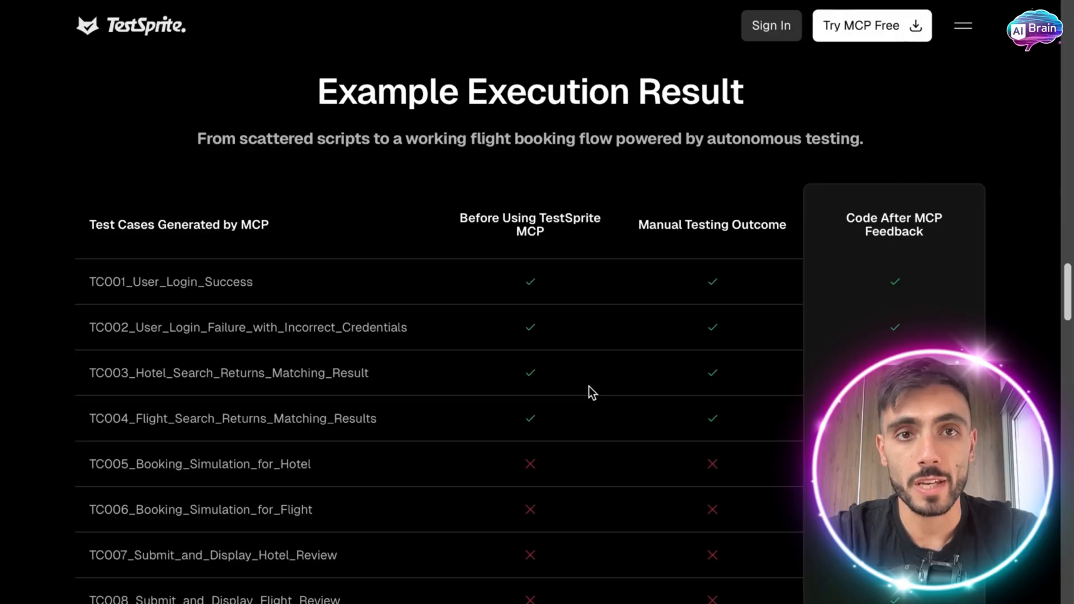
{"action": "scroll", "scroll_direction": "down", "scroll_amount": 3}
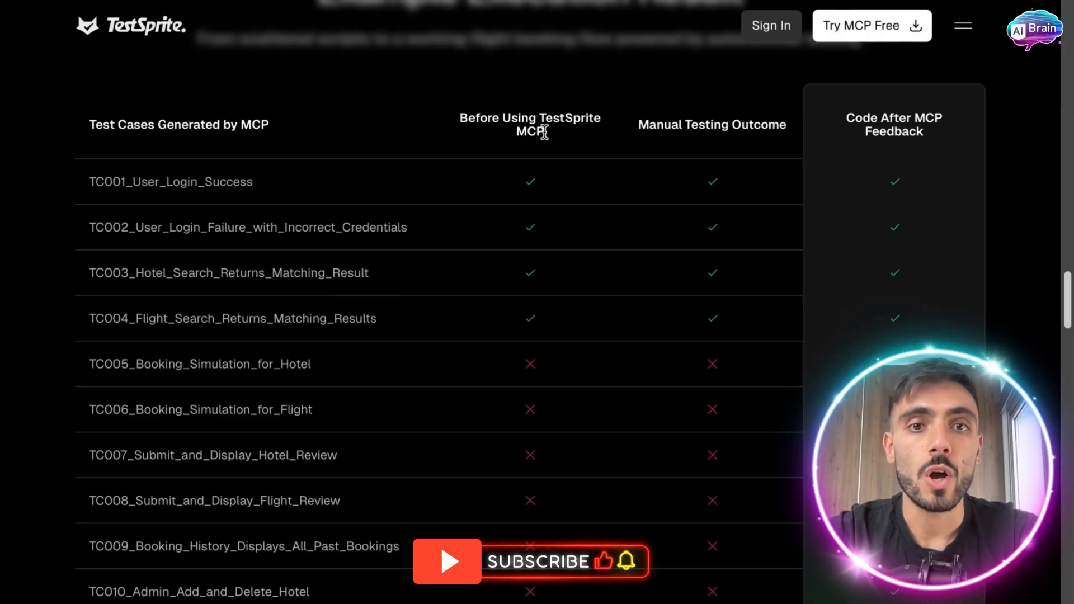
{"action": "mouse_move", "coordinate": [561, 152]}
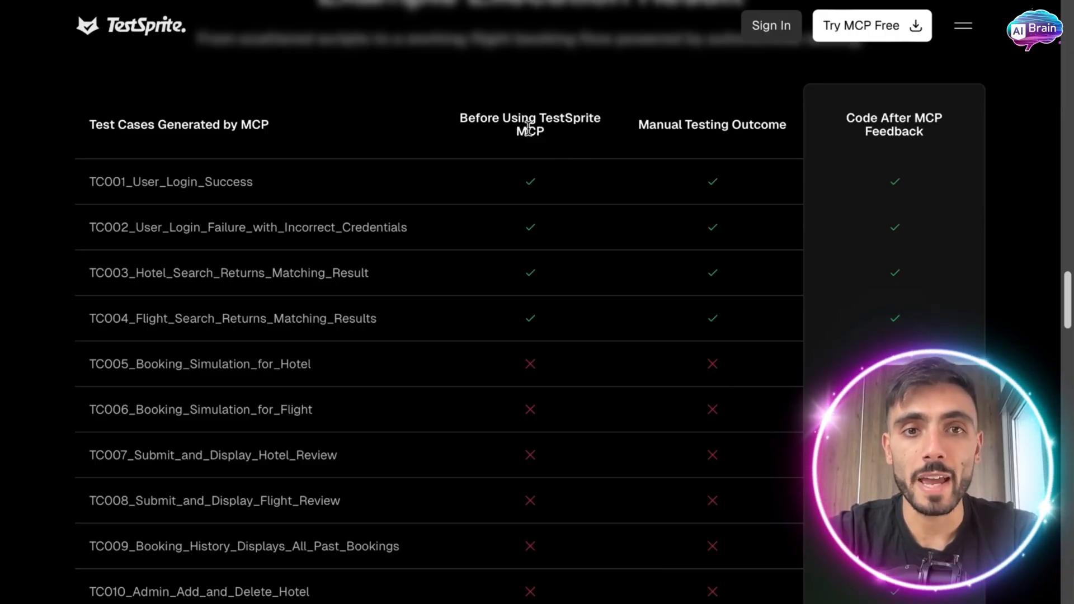
{"action": "mouse_move", "coordinate": [548, 143]}
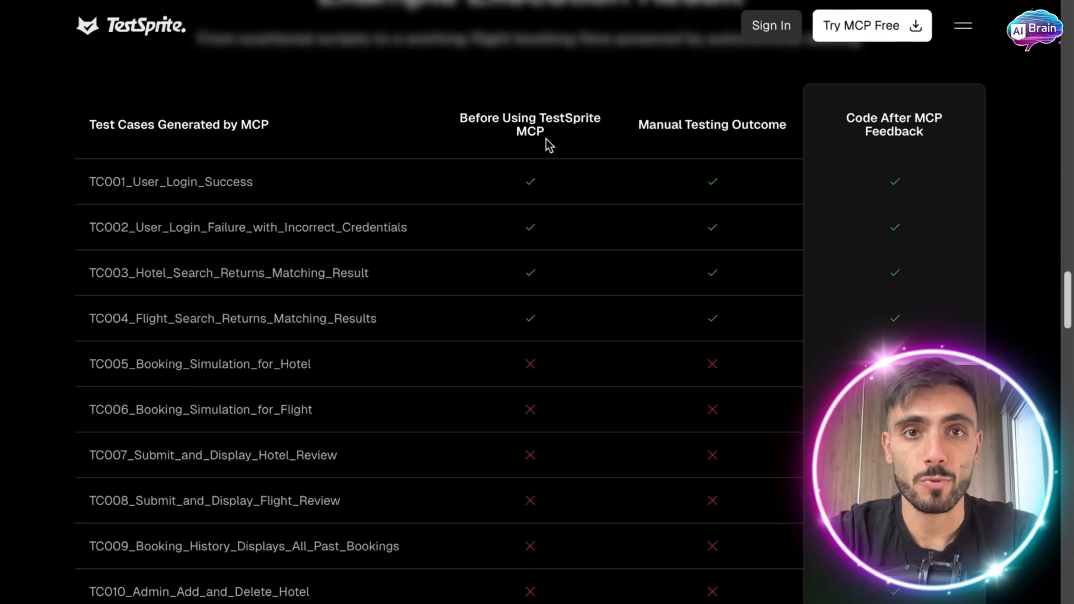
{"action": "scroll", "scroll_direction": "down", "scroll_amount": 3}
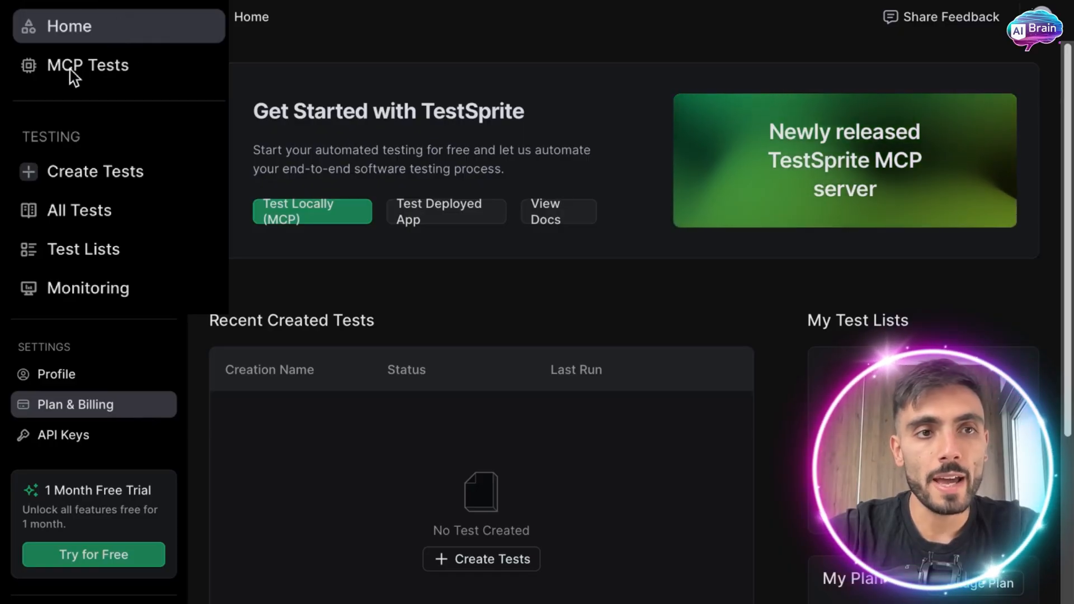
{"action": "mouse_move", "coordinate": [95, 171]}
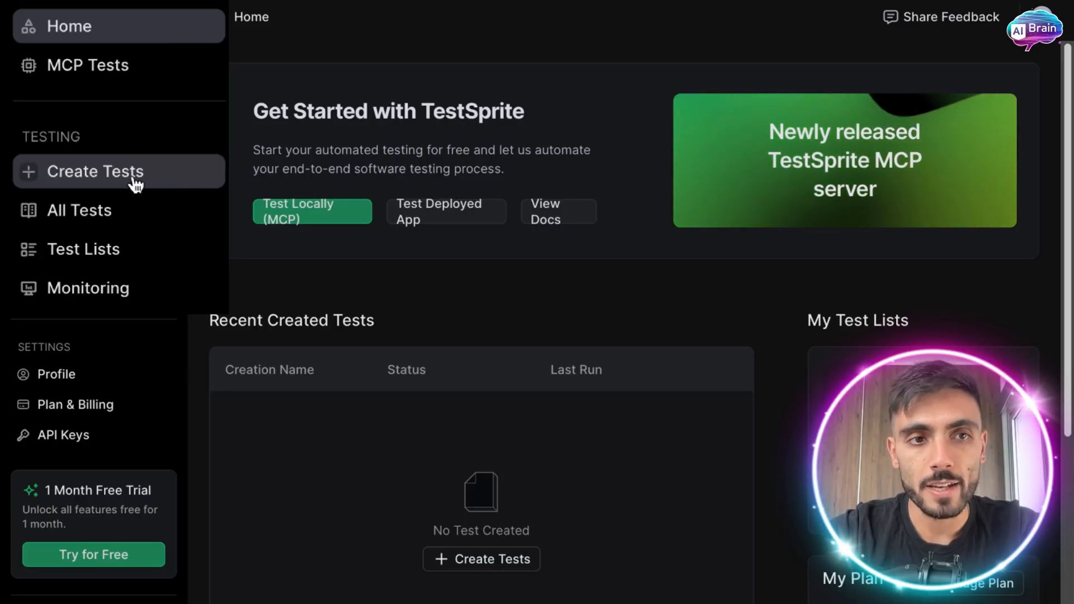
{"action": "mouse_move", "coordinate": [131, 214]}
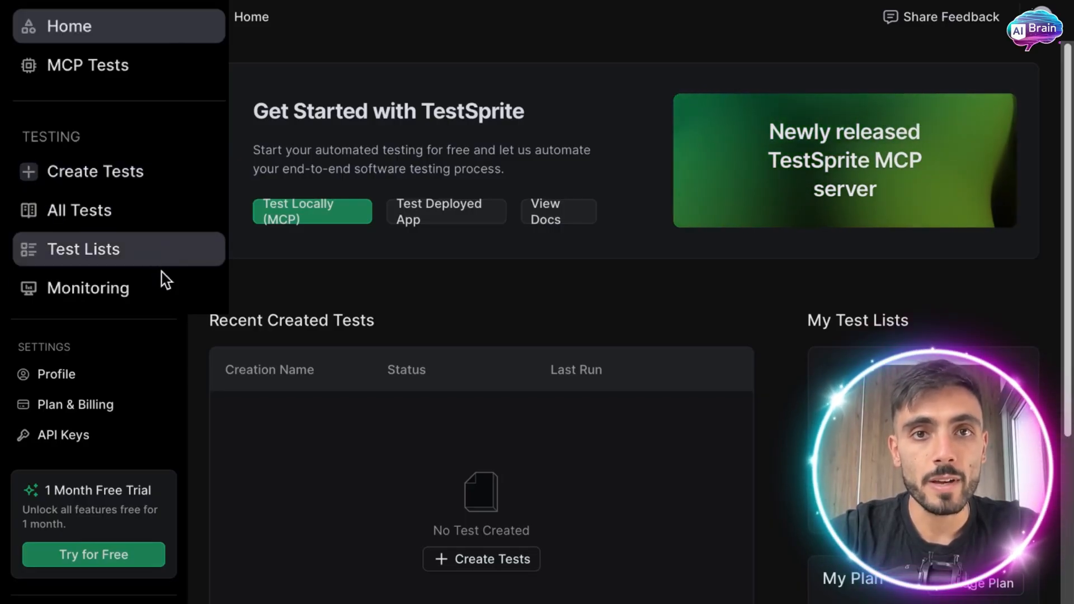
{"action": "mouse_move", "coordinate": [157, 288]}
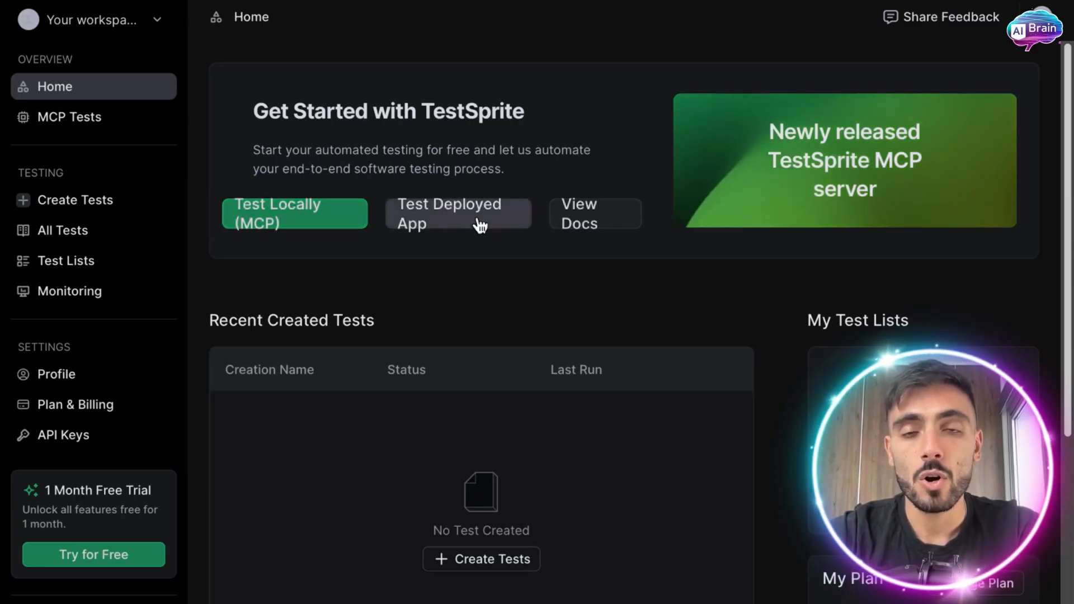
Step: Scroll the Home page and launch Create Tests at the empty Get Started step
{"action": "scroll", "scroll_direction": "down", "scroll_amount": 3}
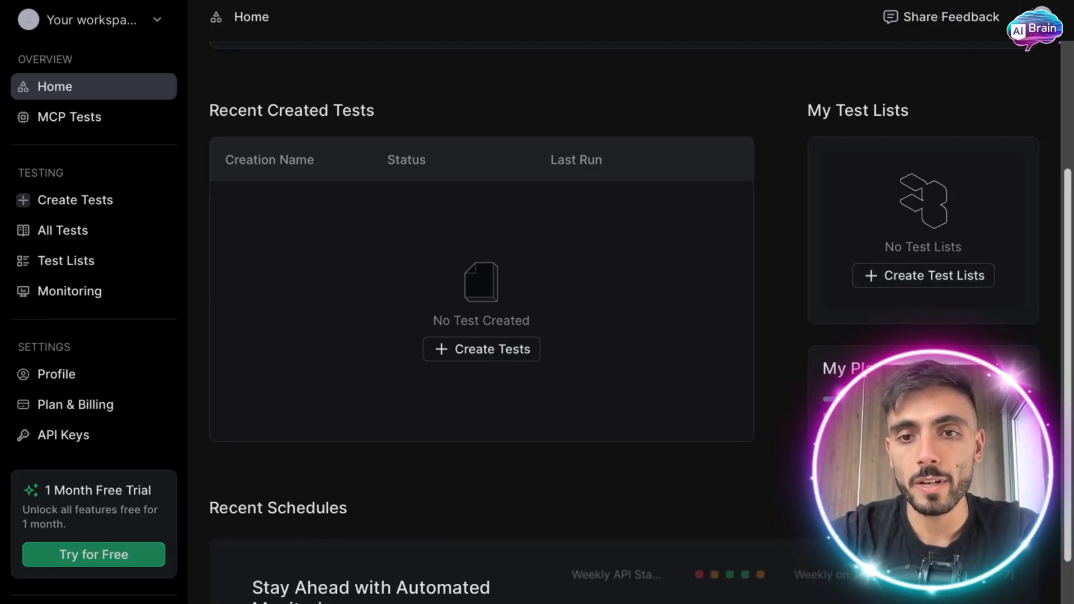
{"action": "scroll", "scroll_direction": "down", "scroll_amount": 3}
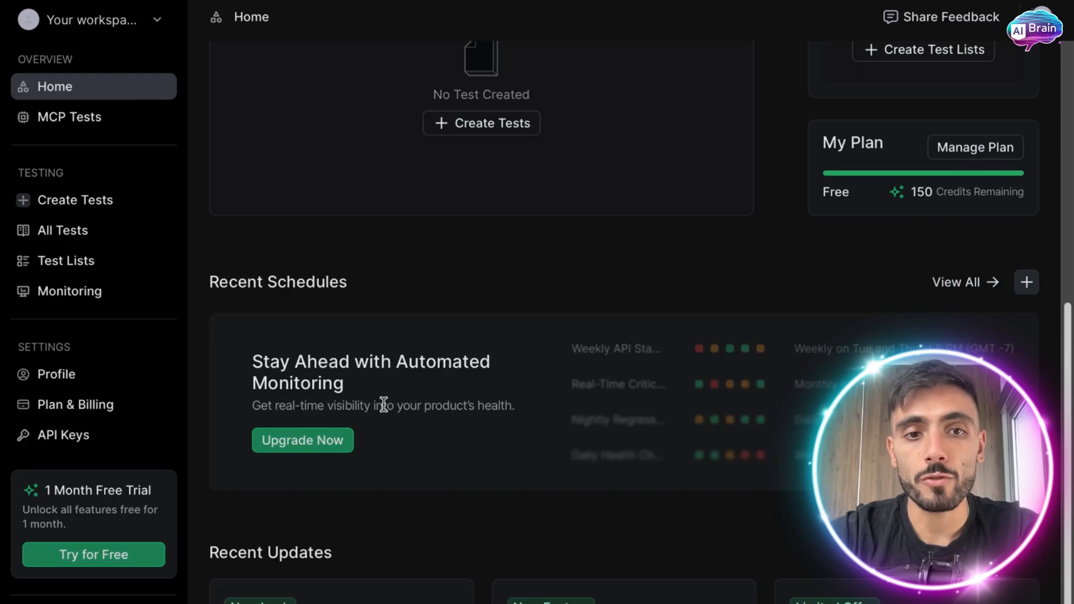
{"action": "left_click", "coordinate": [74, 200]}
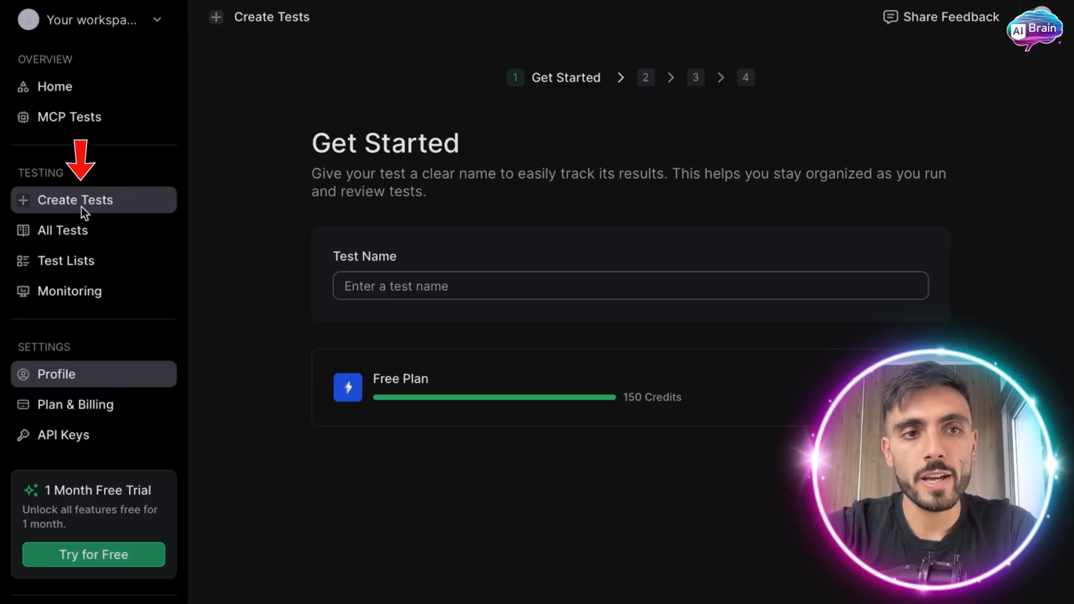
Step: Enter 'TestApp' as the new test's name
{"action": "left_click", "coordinate": [629, 285]}
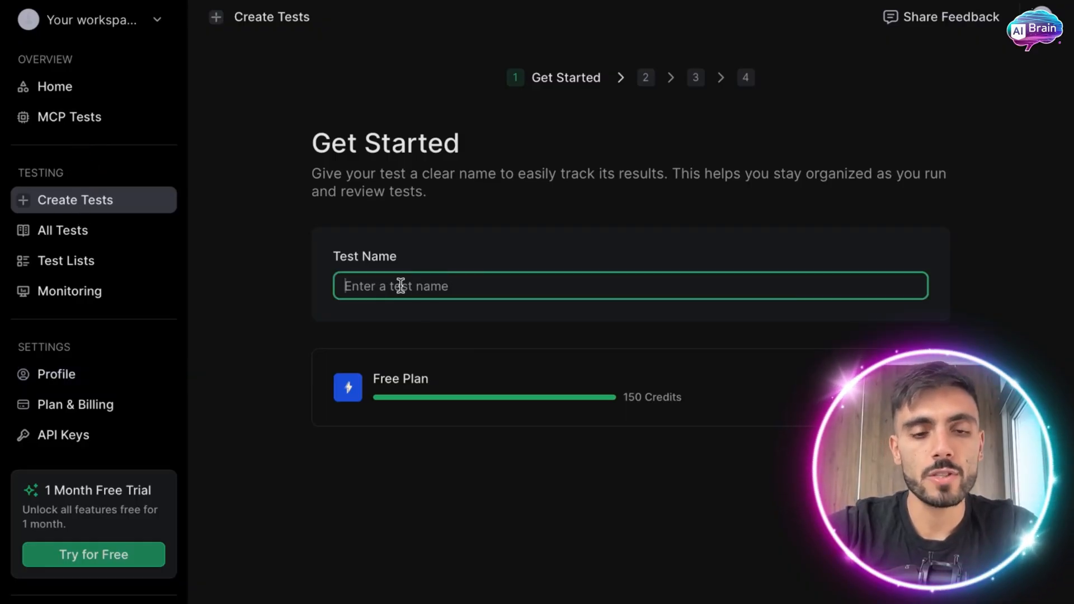
{"action": "type", "text": "Test"}
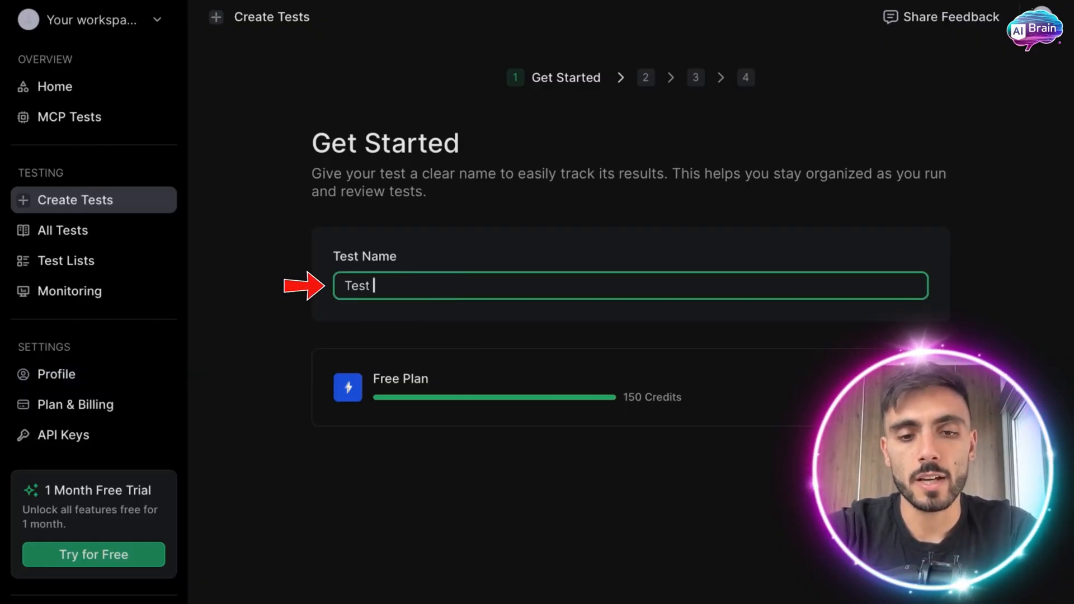
{"action": "type", "text": "App"}
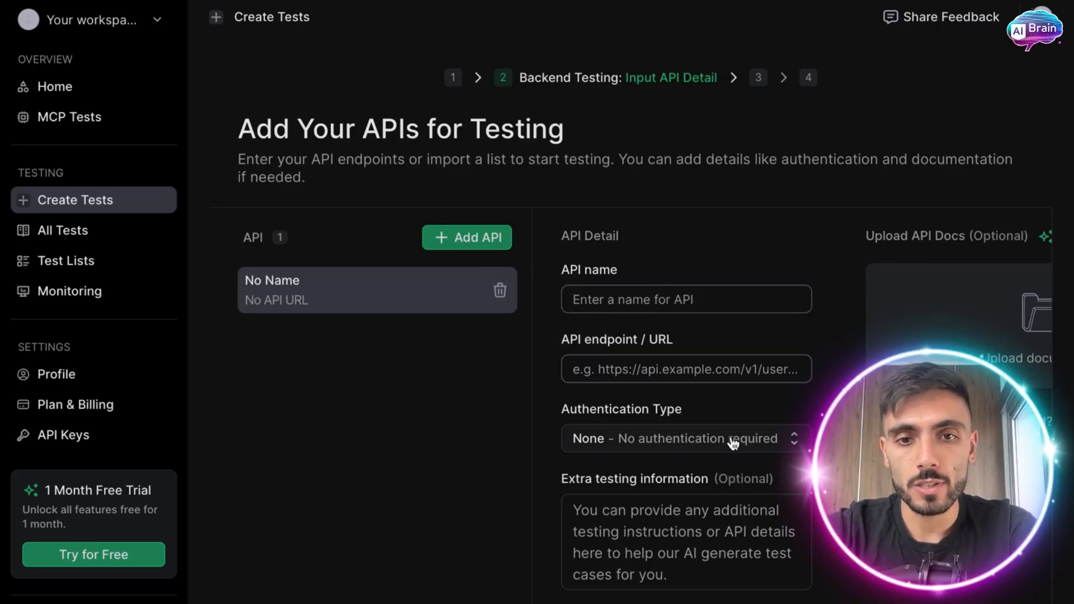
Step: Choose the API's authentication type from the Authentication Type dropdown
{"action": "left_click", "coordinate": [685, 439]}
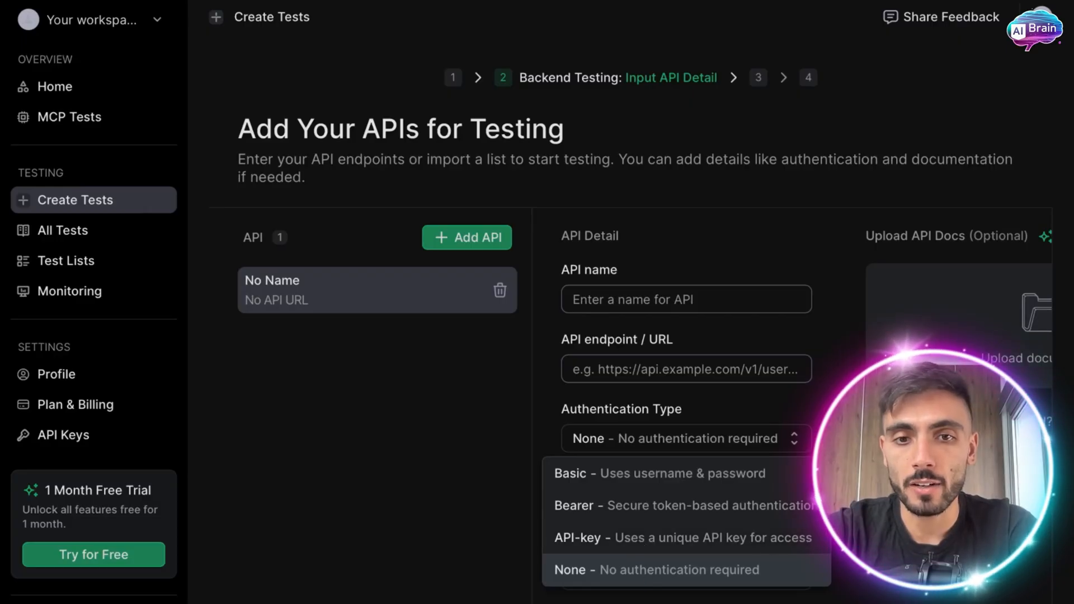
{"action": "left_click", "coordinate": [655, 570]}
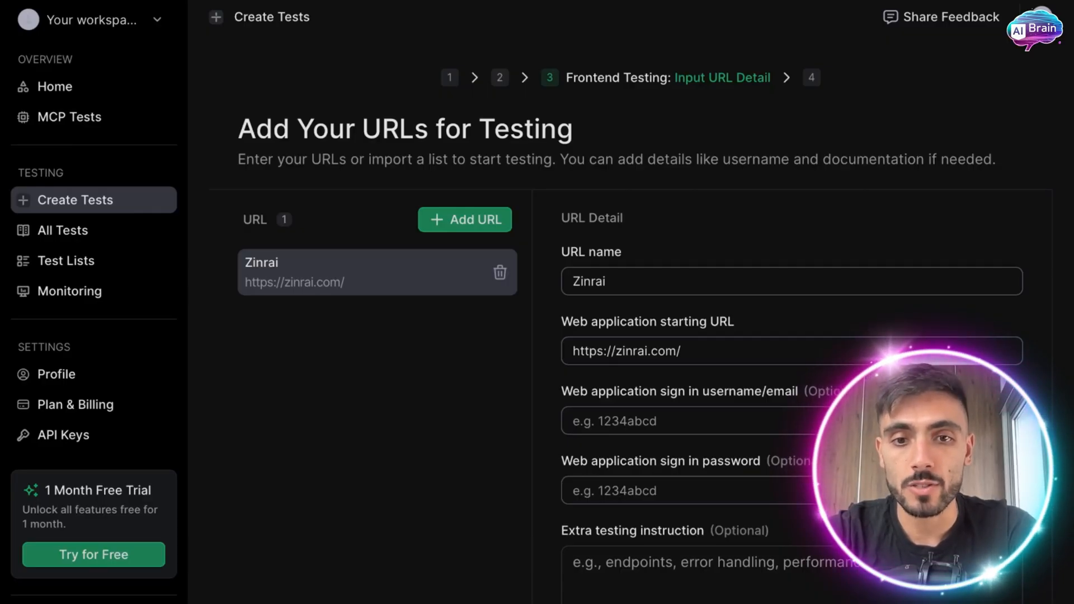
Step: Go back to the TestSprite dashboard home through the sidebar Home link
{"action": "left_click", "coordinate": [54, 87]}
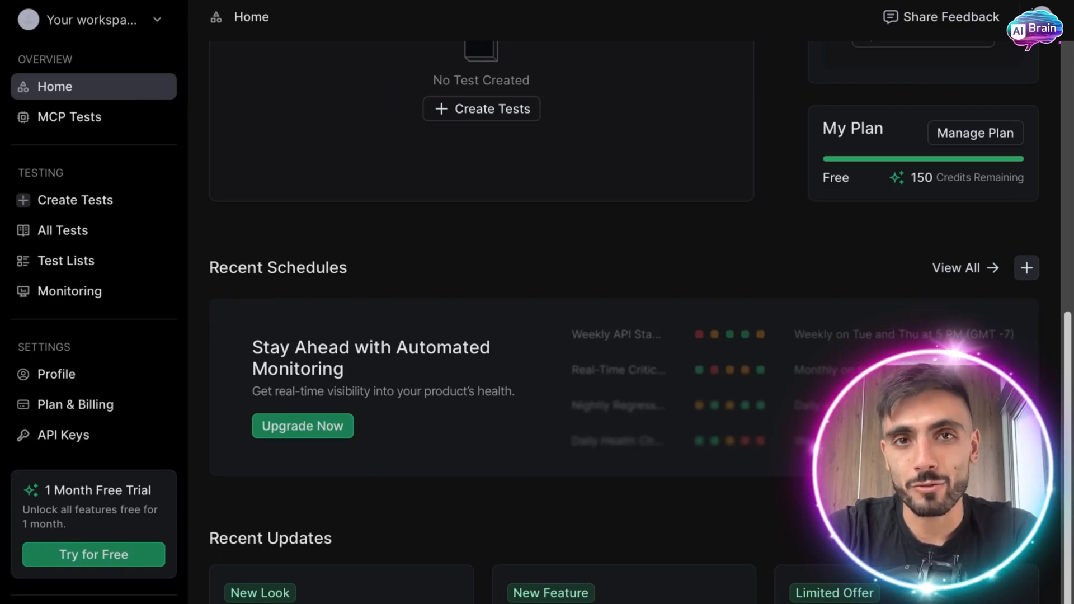
Step: Open the 'PRD for Cursor web app' chat in ChatGPT
{"action": "left_click", "coordinate": [69, 117]}
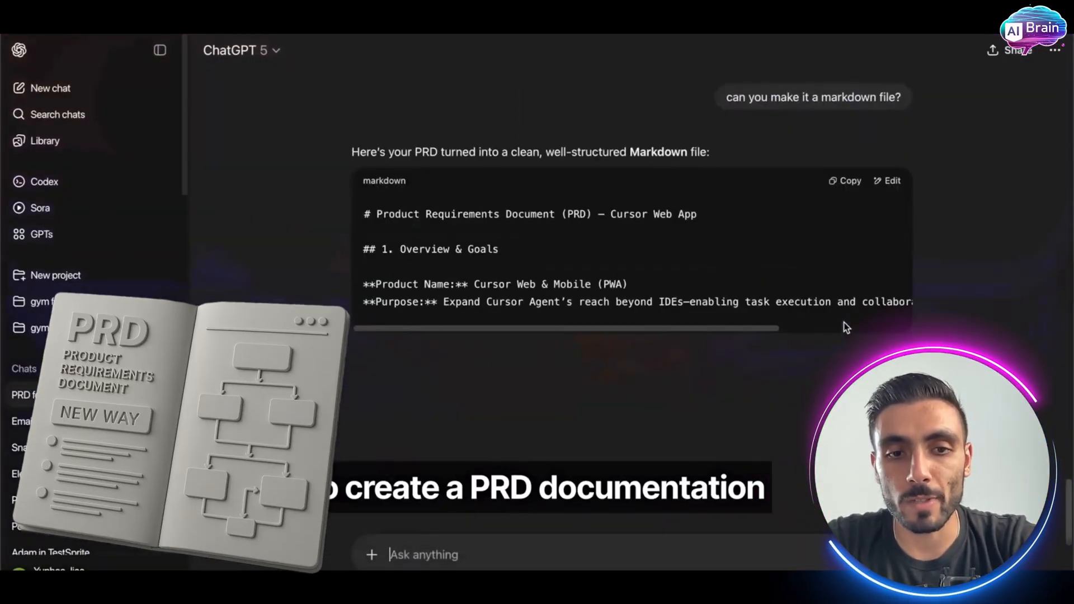
Step: Copy the Cursor Web App PRD from the chat's markdown code block
{"action": "scroll", "scroll_direction": "down", "scroll_amount": 3}
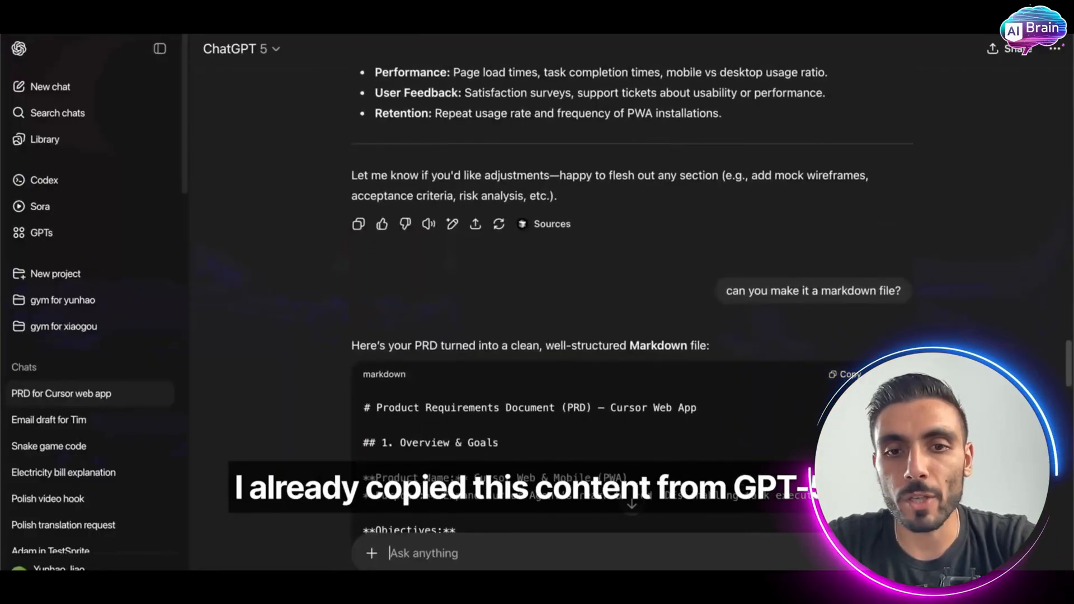
{"action": "left_click", "coordinate": [848, 374]}
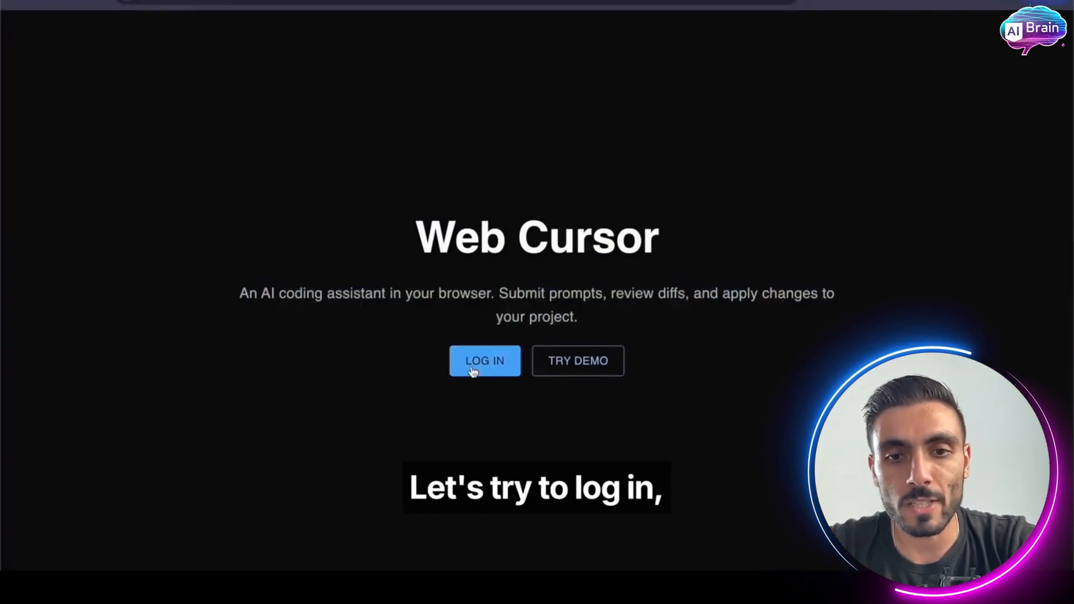
Step: Log in and submit 'create a Snake Game' and 'try to write a hello world program' agent tasks
{"action": "left_click", "coordinate": [485, 360]}
{"action": "type", "text": "create a Snake Game"}
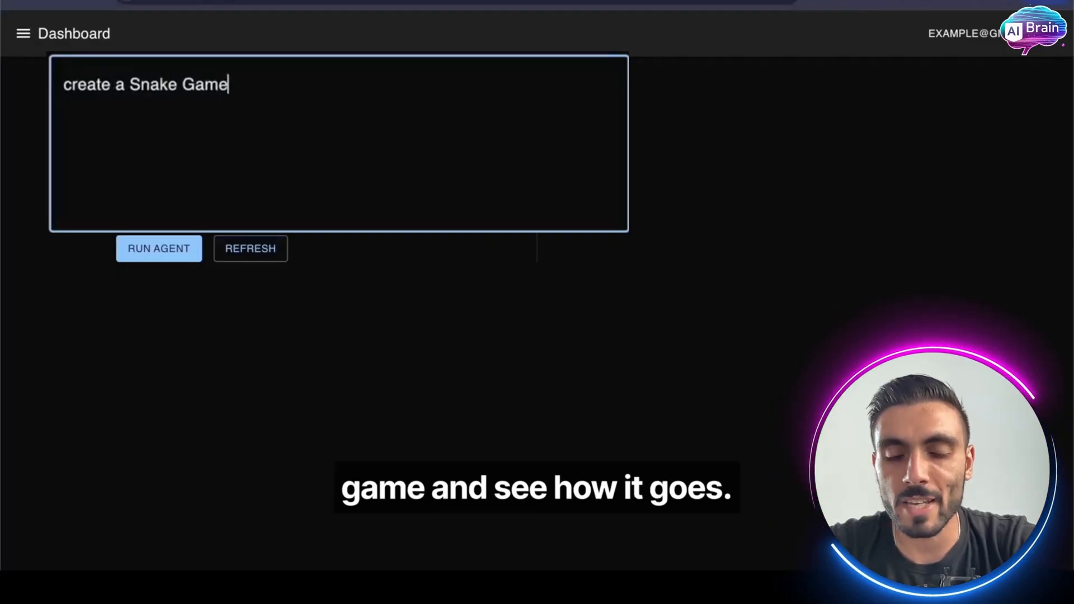
{"action": "left_click", "coordinate": [159, 248]}
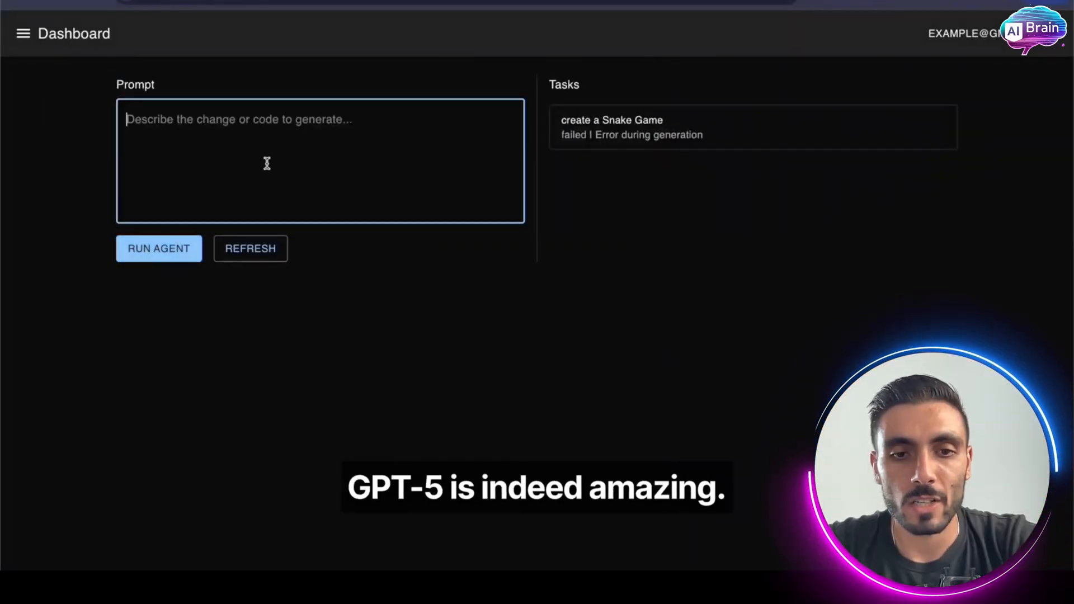
{"action": "type", "text": "try to write a hellp w"}
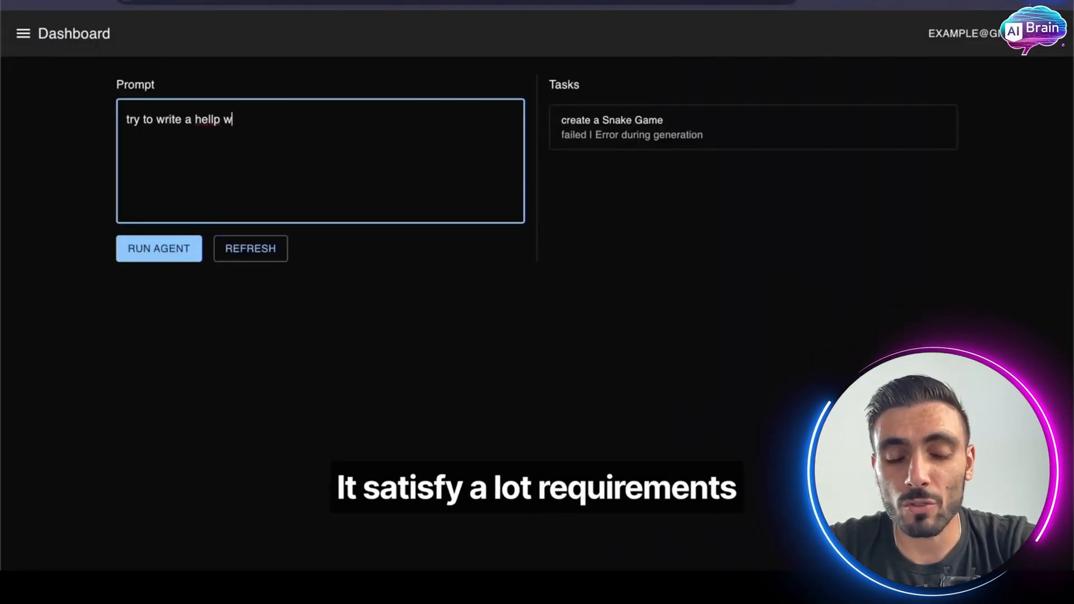
{"action": "type", "text": "ello world prog"}
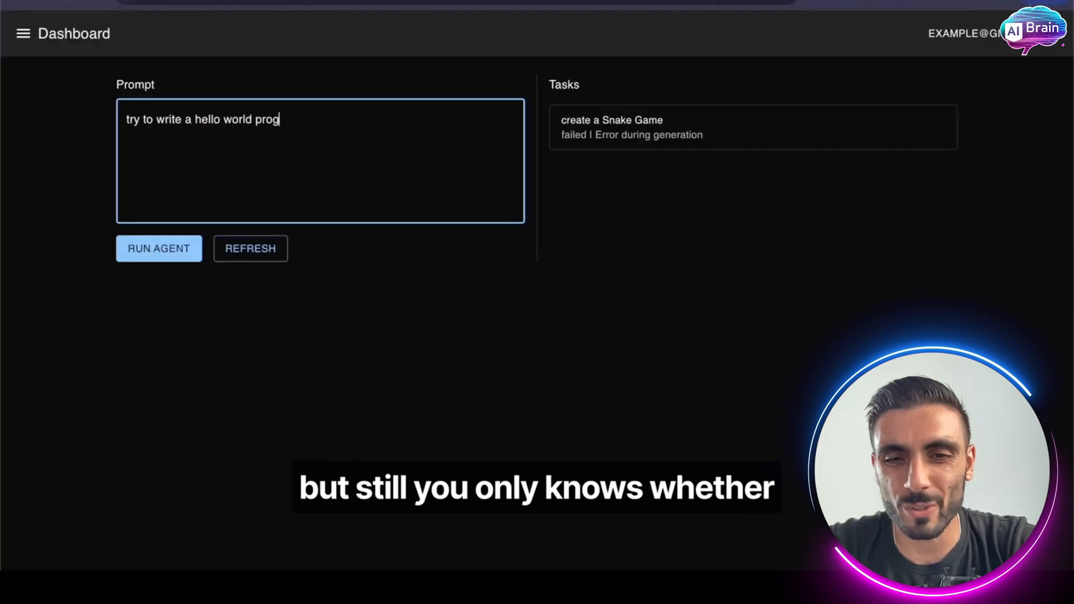
{"action": "left_click", "coordinate": [158, 248]}
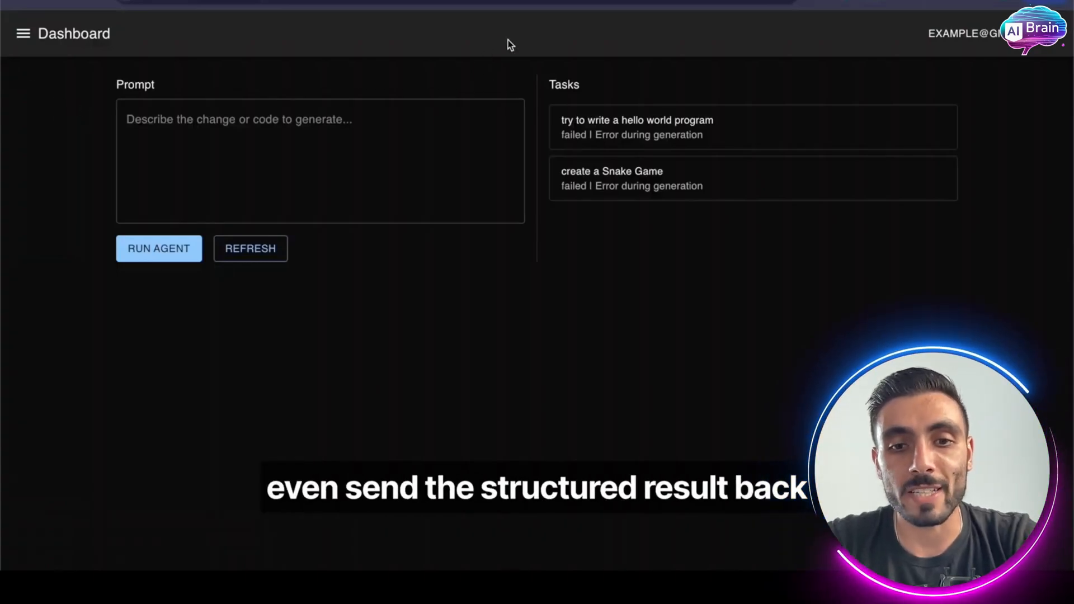
{"action": "mouse_move", "coordinate": [682, 341]}
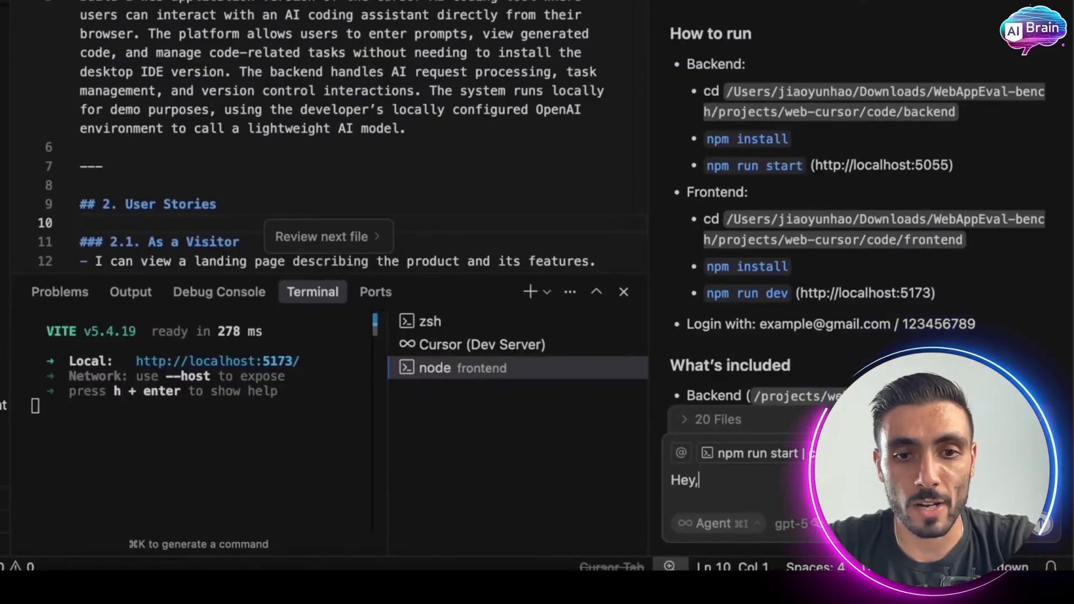
Step: Ask the Cursor agent 'can you test this project'
{"action": "type", "text": "can you test this project"}
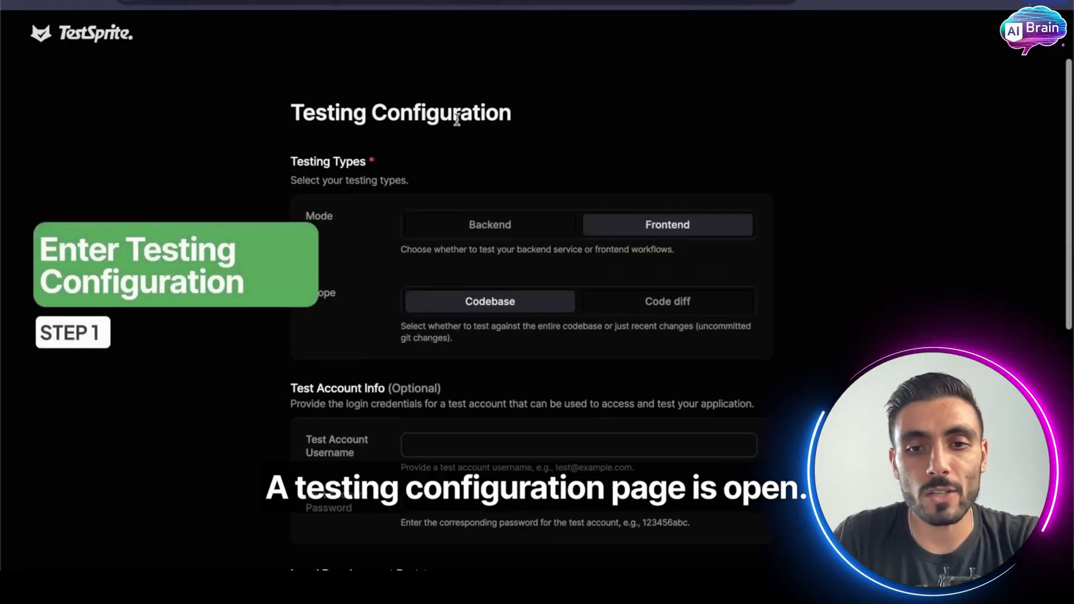
Step: Scroll down through the TestSprite Testing Configuration page
{"action": "scroll", "scroll_direction": "down", "scroll_amount": 3}
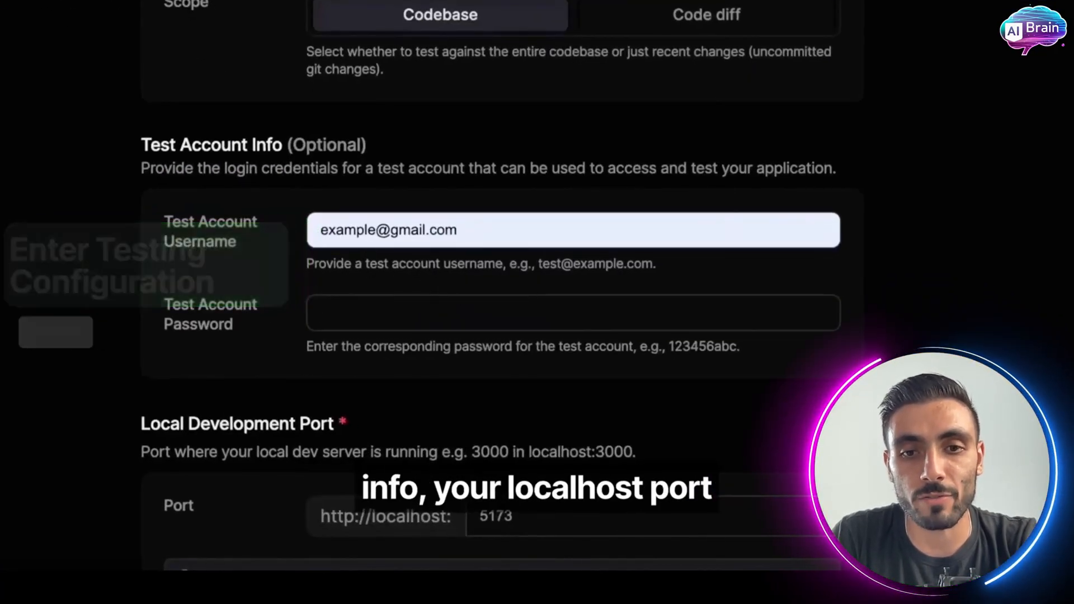
{"action": "scroll", "scroll_direction": "down", "scroll_amount": 3}
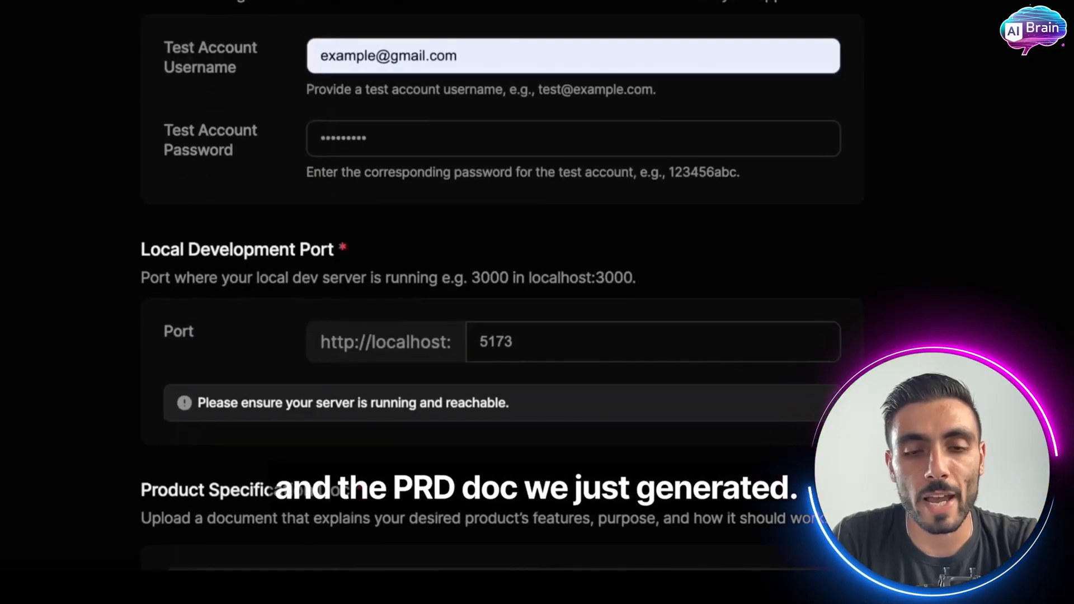
{"action": "scroll", "scroll_direction": "down", "scroll_amount": 3}
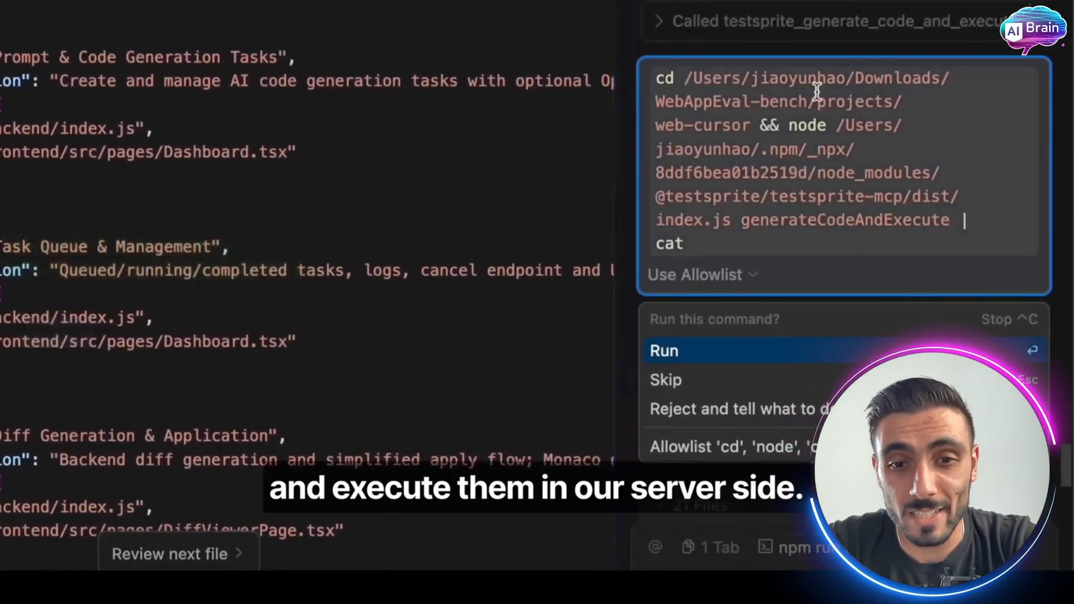
Step: Allow the agent to run the testsprite generateCodeAndExecute command
{"action": "left_click", "coordinate": [663, 351]}
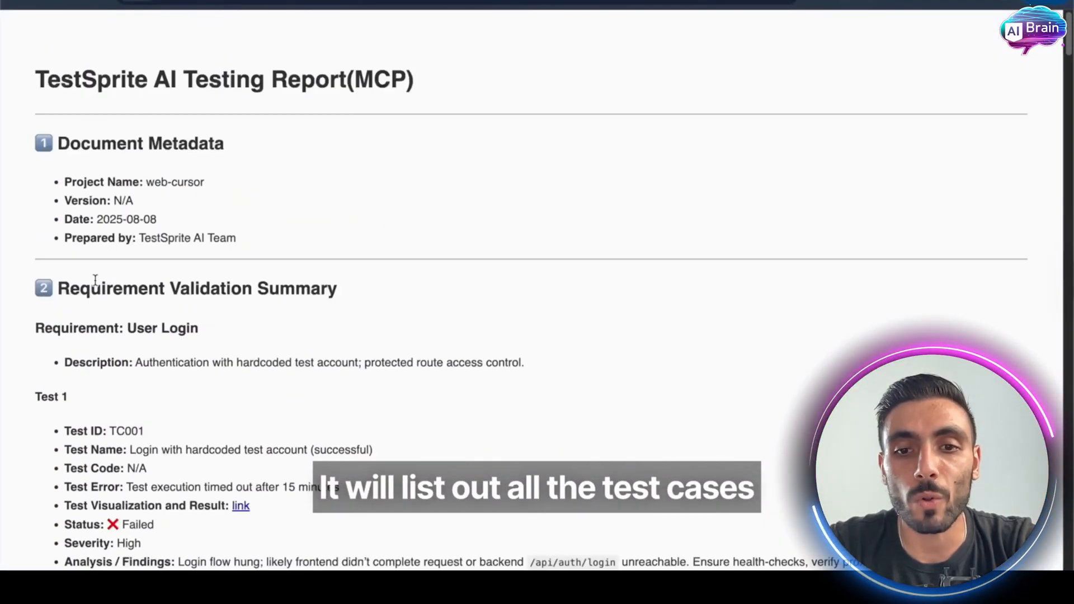
Step: Scroll through the failed test cases in the TestSprite AI Testing Report
{"action": "scroll", "scroll_direction": "down", "scroll_amount": 3}
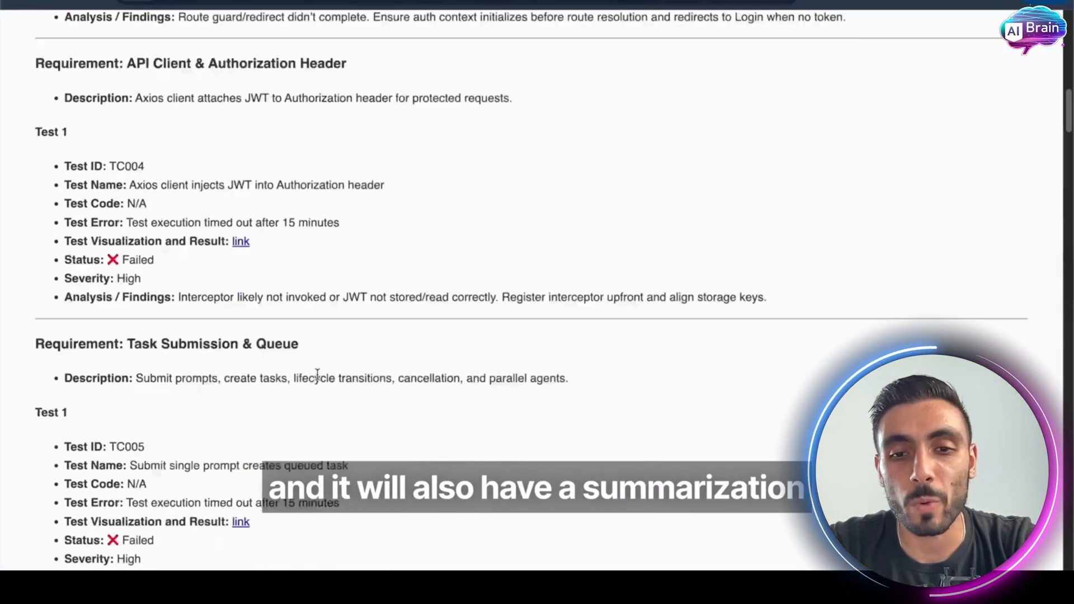
{"action": "scroll", "scroll_direction": "down", "scroll_amount": 3}
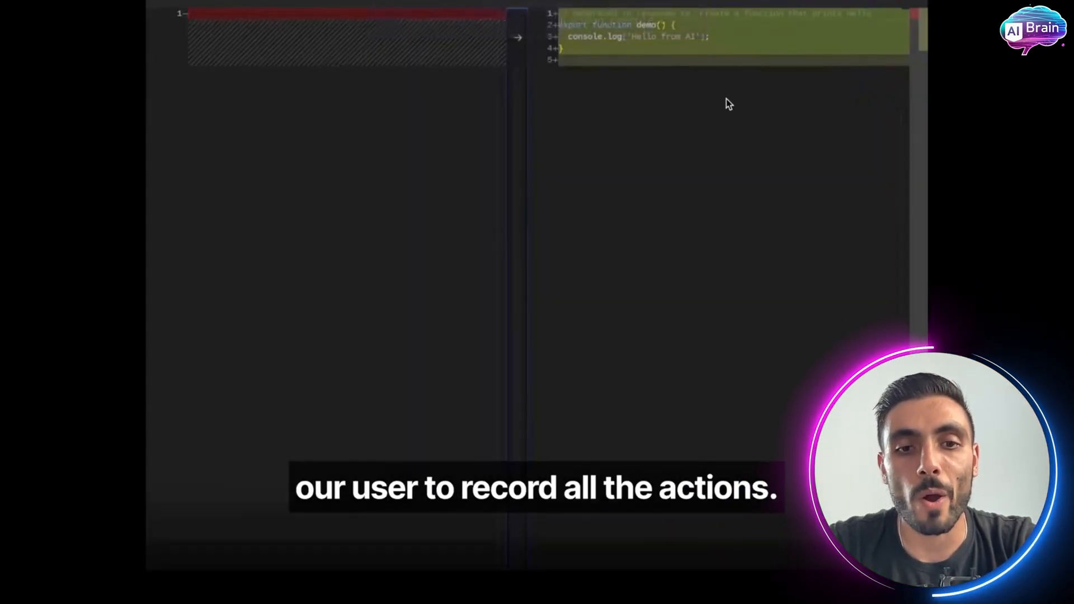
{"action": "mouse_move", "coordinate": [733, 15]}
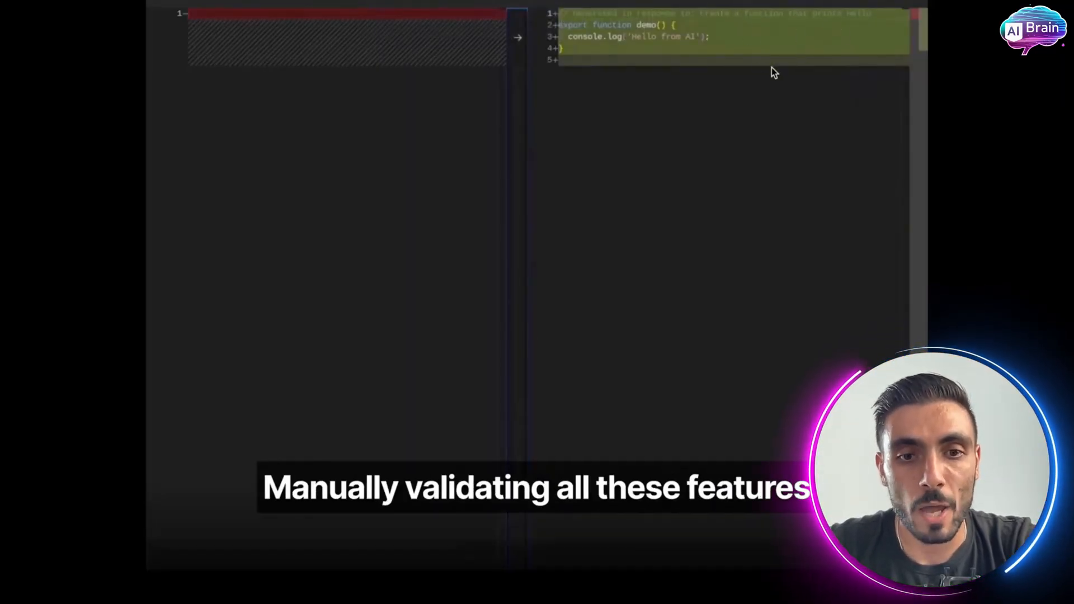
{"action": "mouse_move", "coordinate": [748, 98]}
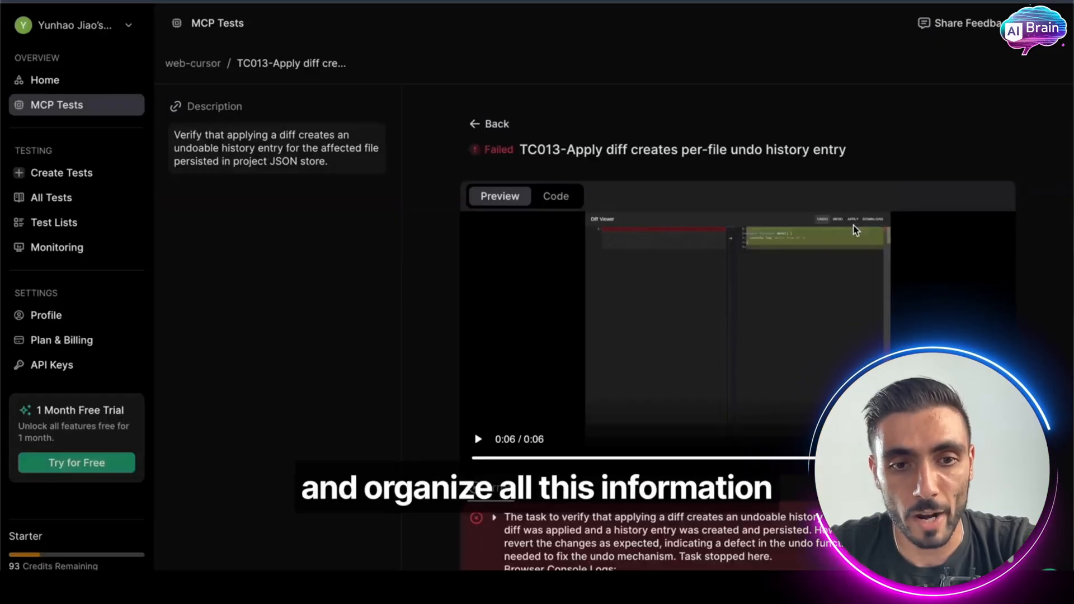
{"action": "mouse_move", "coordinate": [745, 289]}
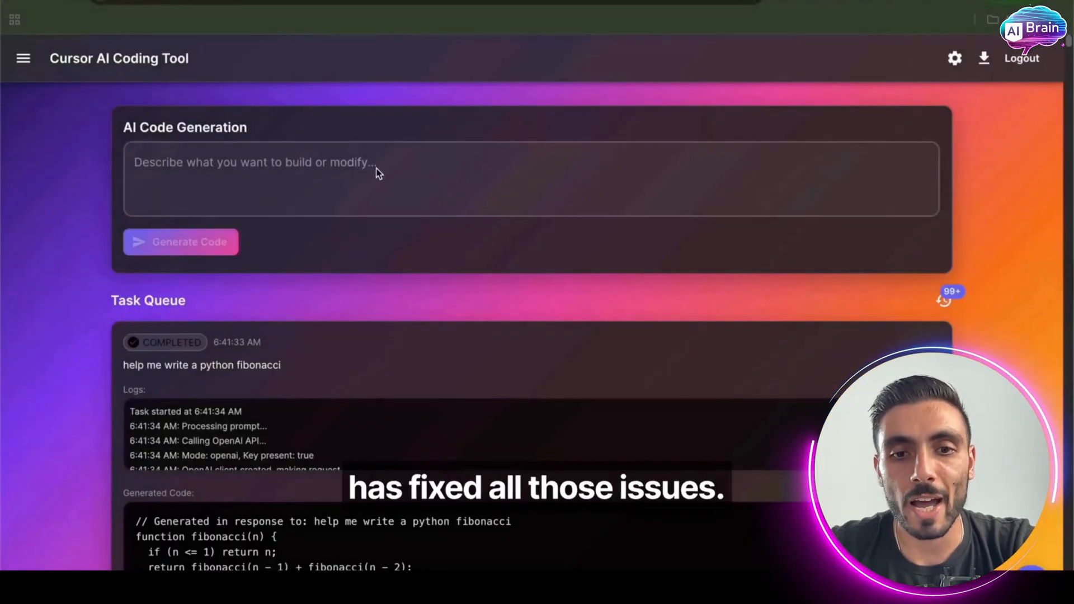
Step: Submit 'hey help me write a python snake game' for code generation
{"action": "type", "text": "hey help me"}
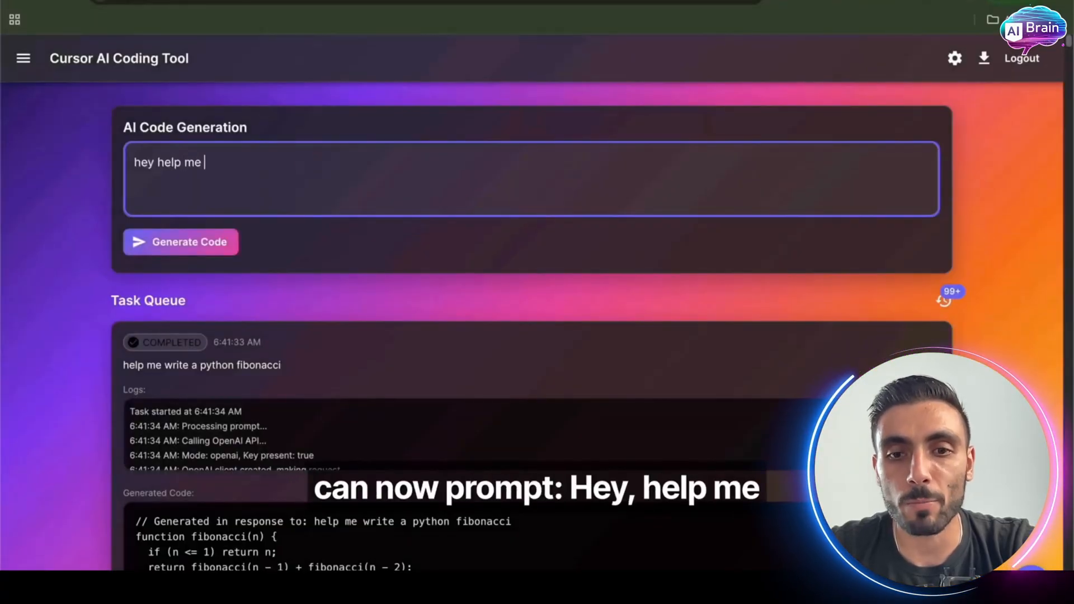
{"action": "type", "text": "write a"}
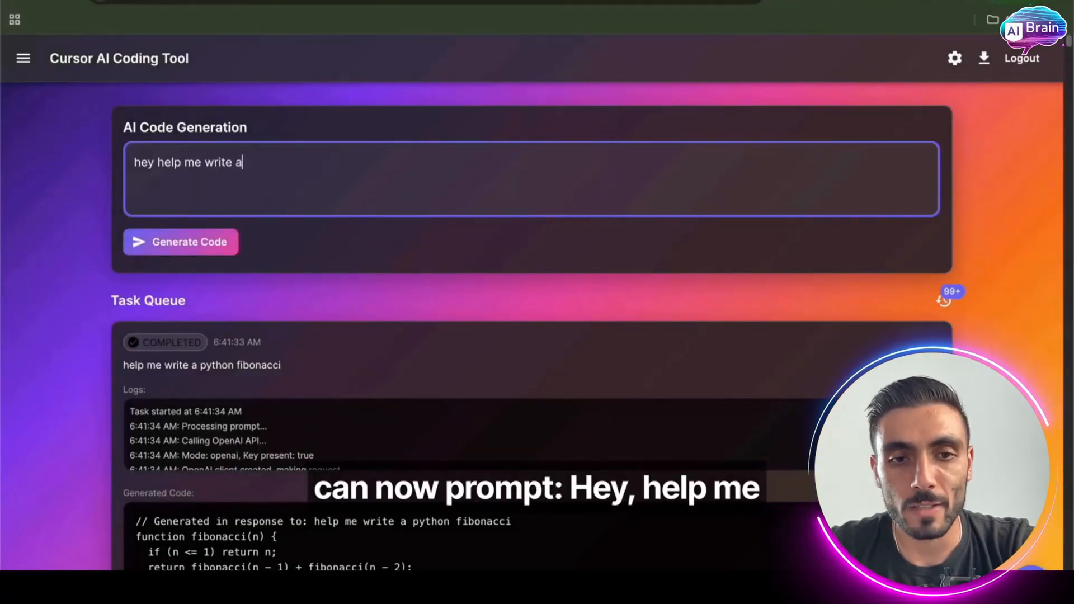
{"action": "type", "text": "python snake game"}
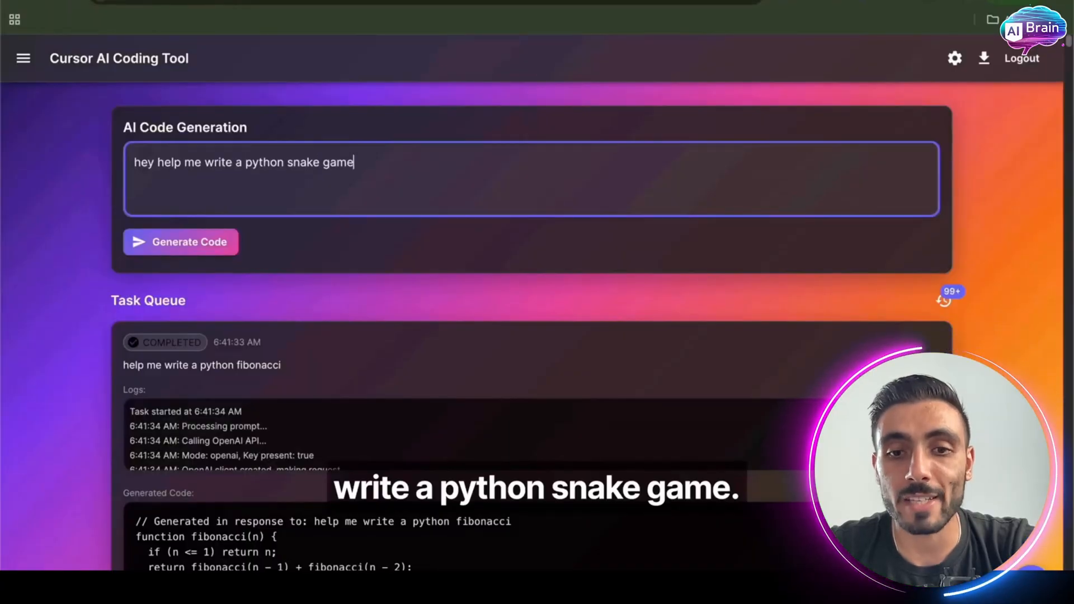
{"action": "left_click", "coordinate": [181, 242]}
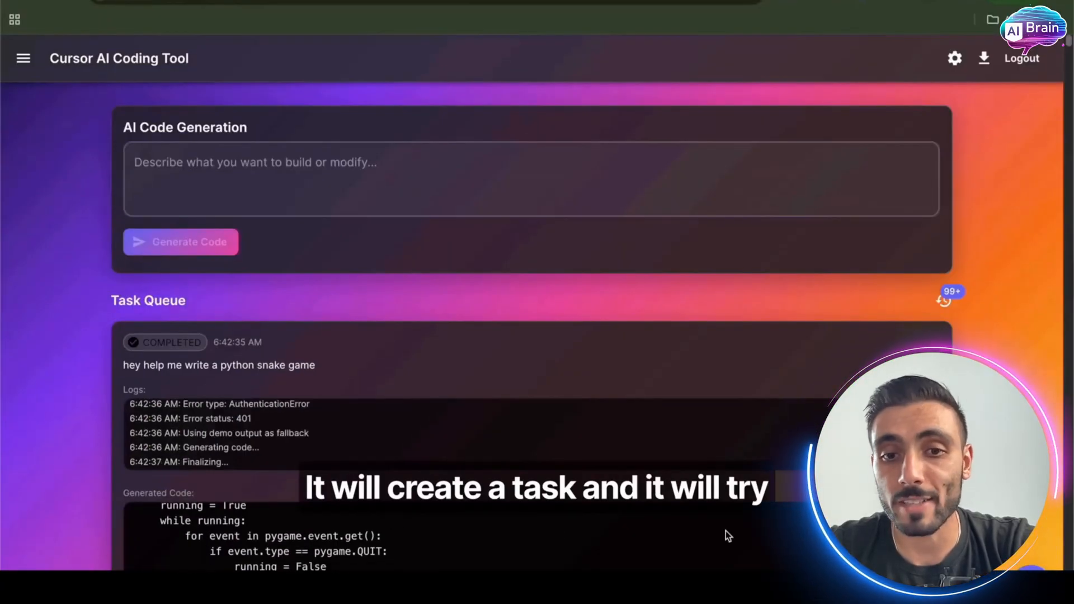
Step: Review the generated snake game code changes, then return to the task queue
{"action": "scroll", "scroll_direction": "down", "scroll_amount": 3}
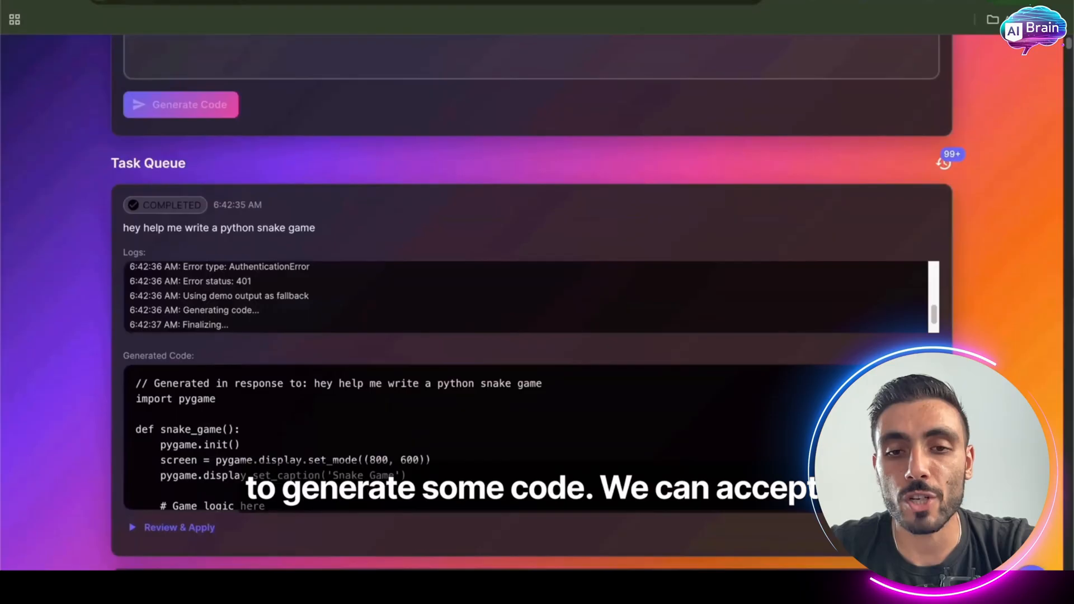
{"action": "left_click", "coordinate": [180, 527]}
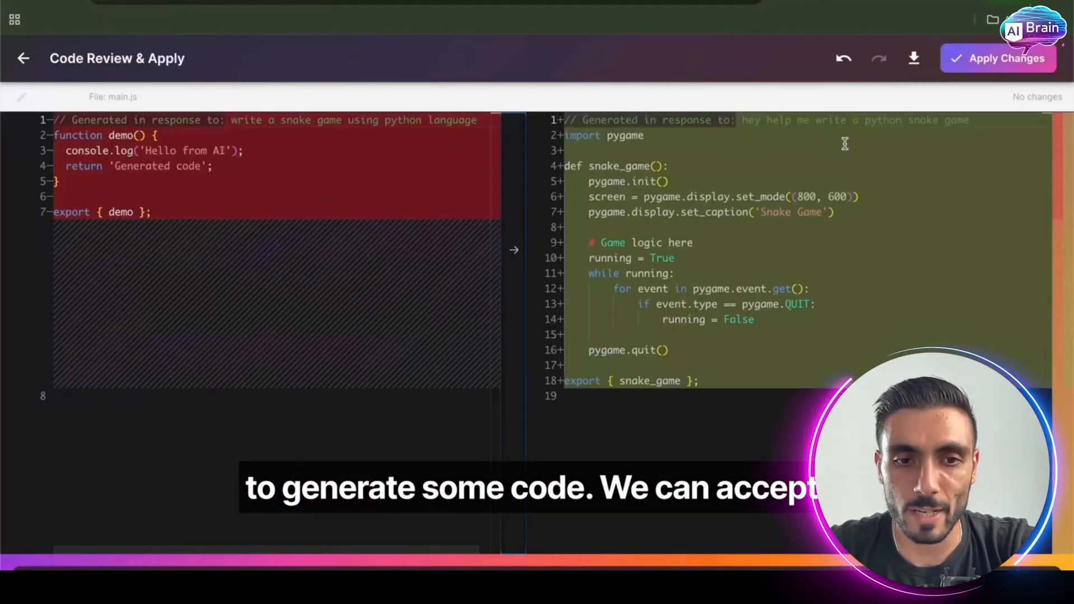
{"action": "left_click", "coordinate": [22, 57]}
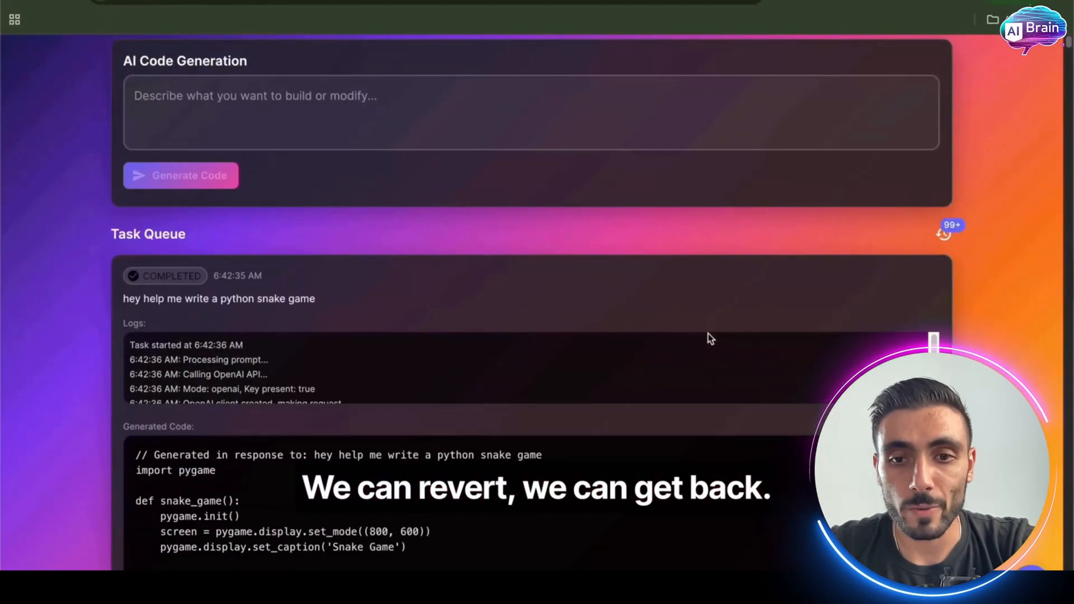
{"action": "scroll", "scroll_direction": "down", "scroll_amount": 3}
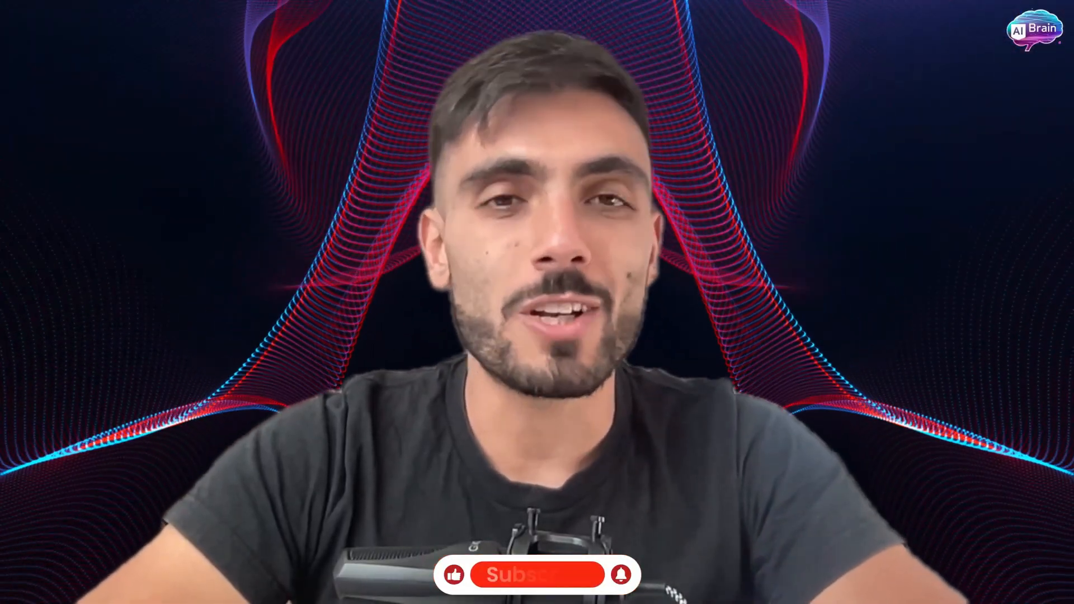
{"action": "left_click", "coordinate": [538, 574]}
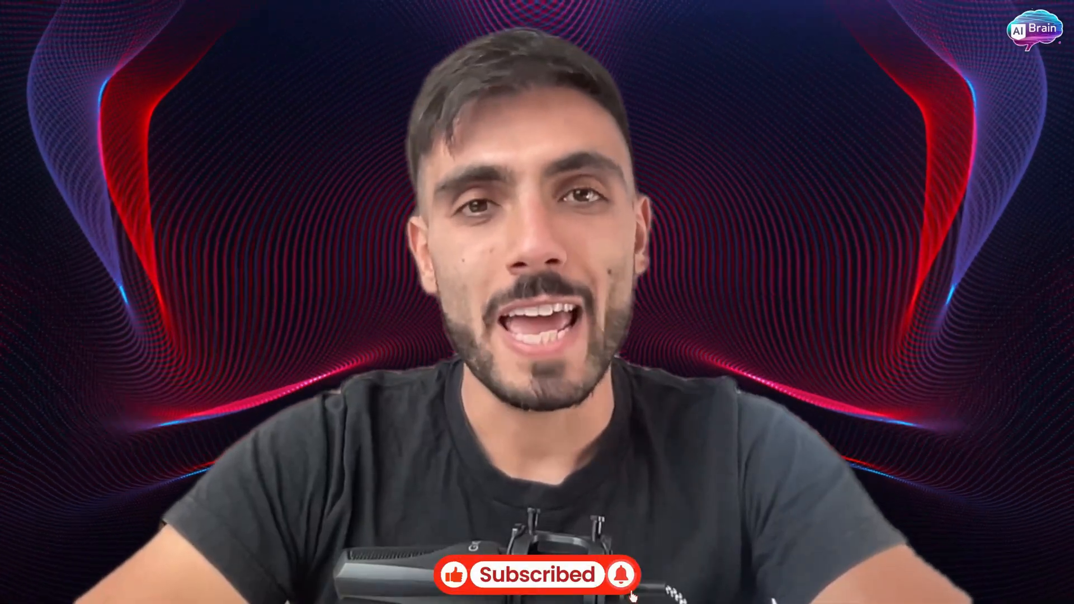